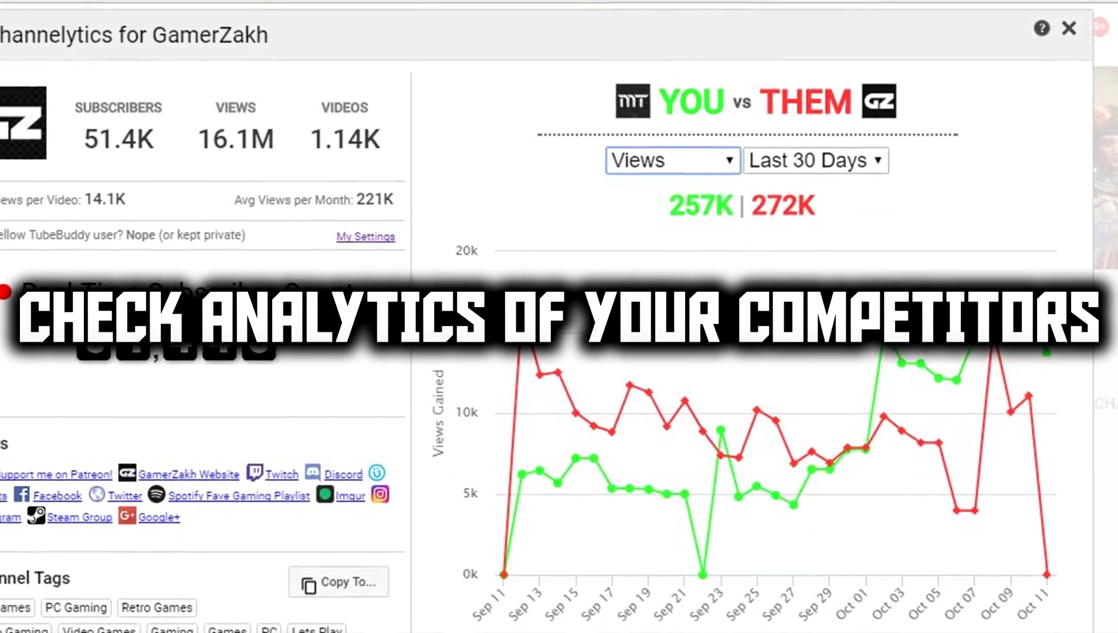
# - Review GamerZakh's You vs Them views chart for the last 30 days, then leave Channelytics
pyautogui.click(1067, 29)
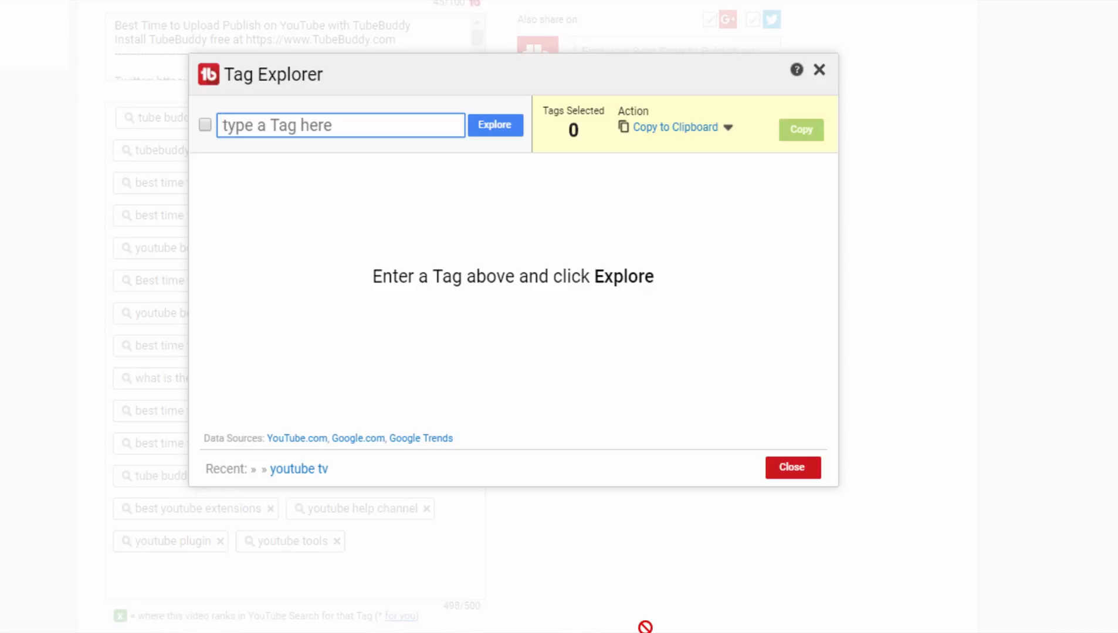
# - Explore the tag 'YouTube TV' and scroll through its Summary results and keyword score
pyautogui.write('YouTube TV')
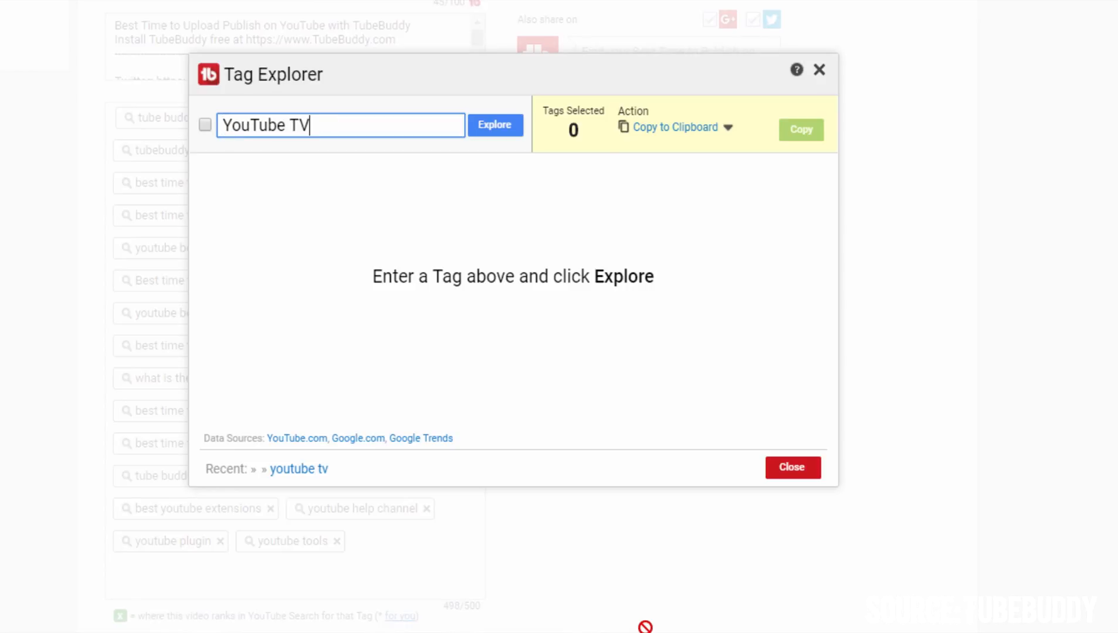
pyautogui.click(495, 124)
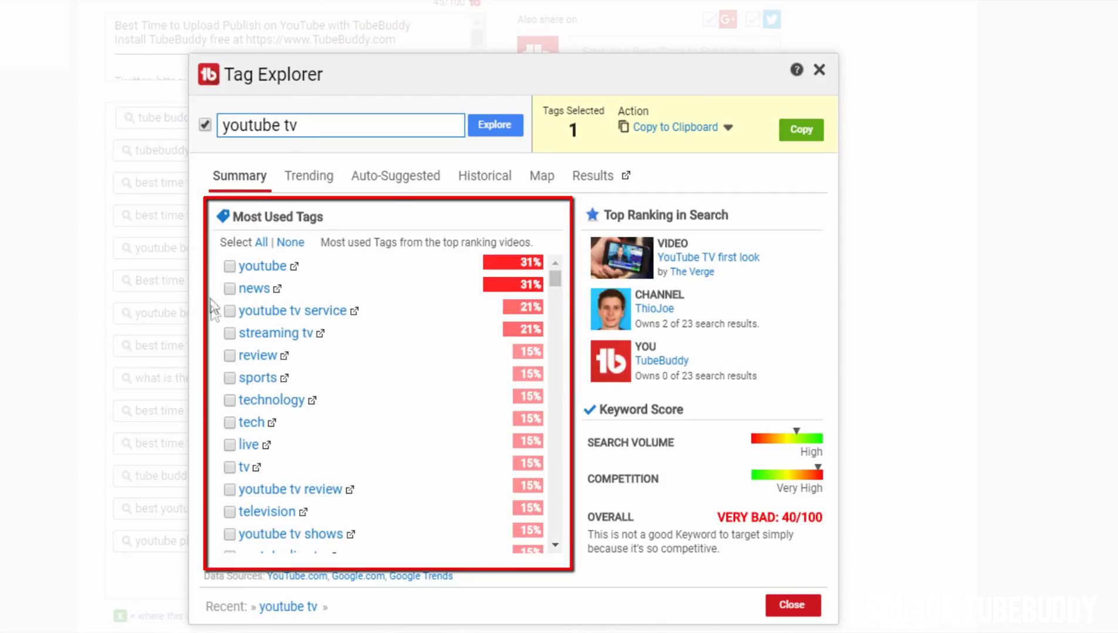
pyautogui.moveTo(556, 281)
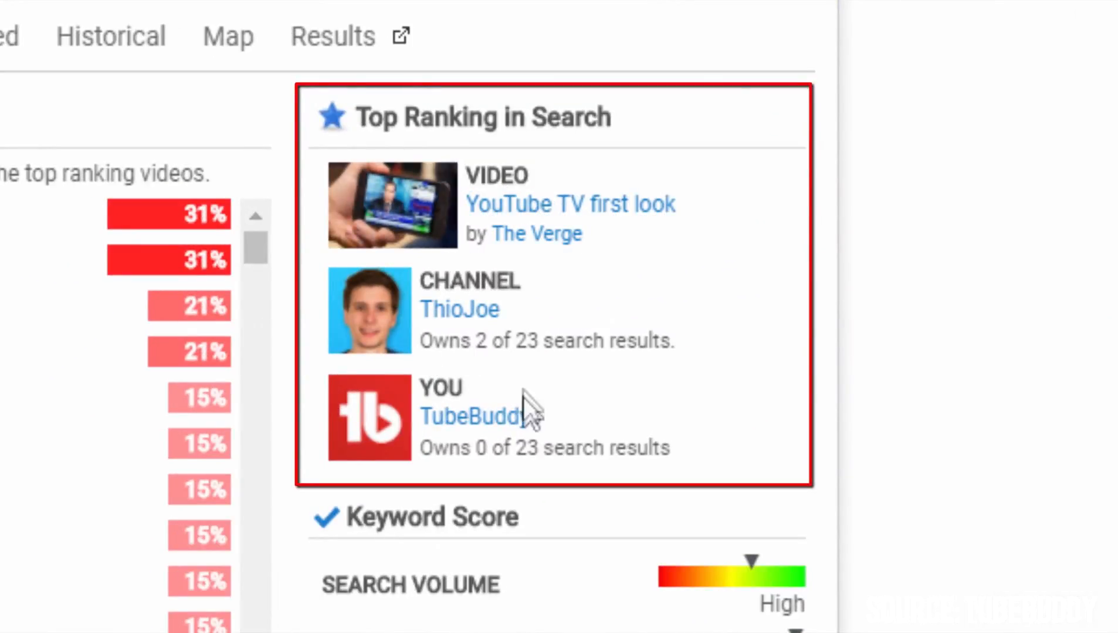
pyautogui.scroll(-3)
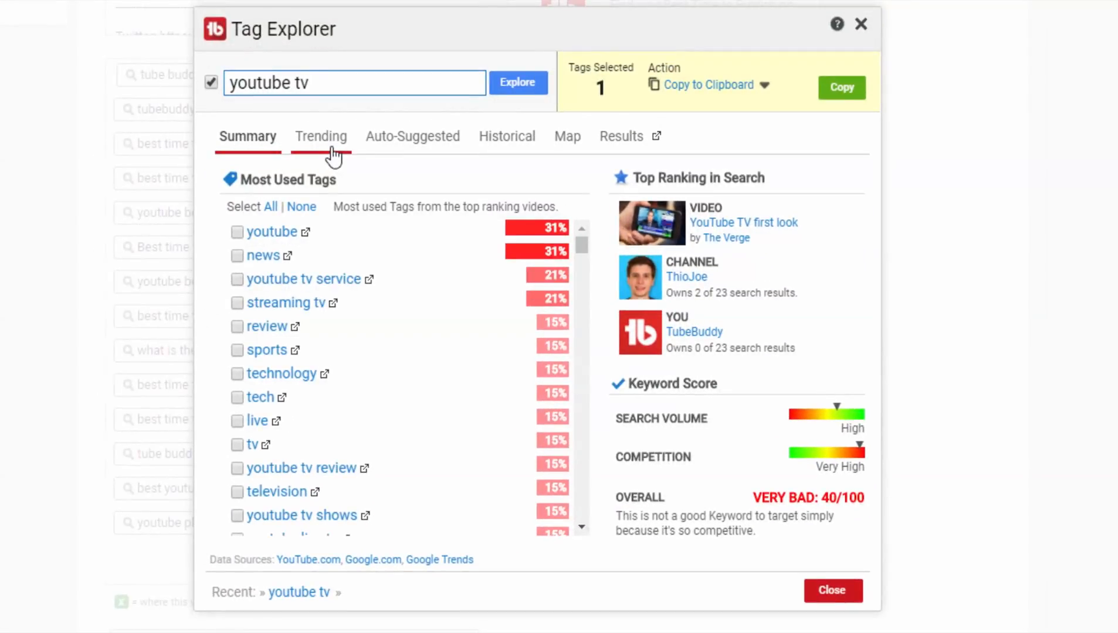
# - View trending related queries and the historical search-interest graph for 'youtube tv'
pyautogui.click(320, 136)
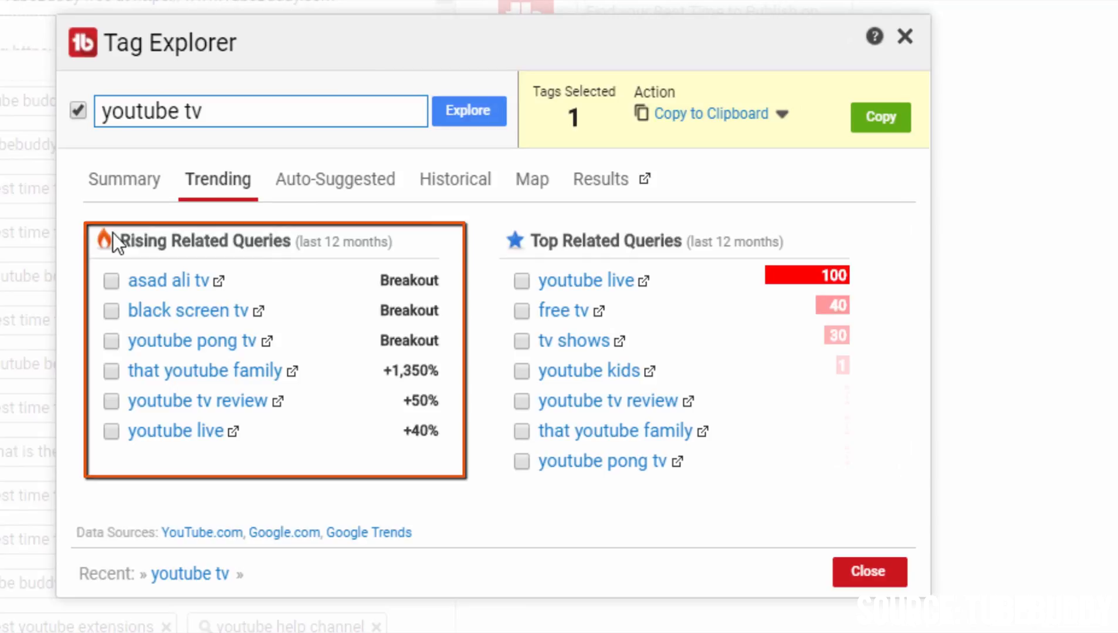
pyautogui.click(455, 179)
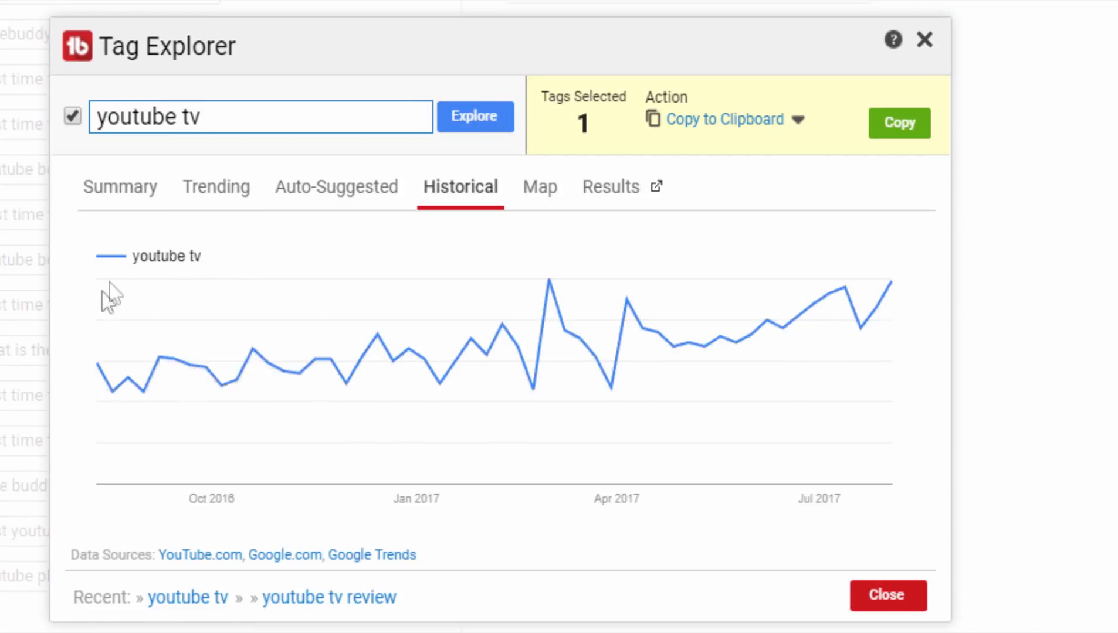
pyautogui.moveTo(144, 392)
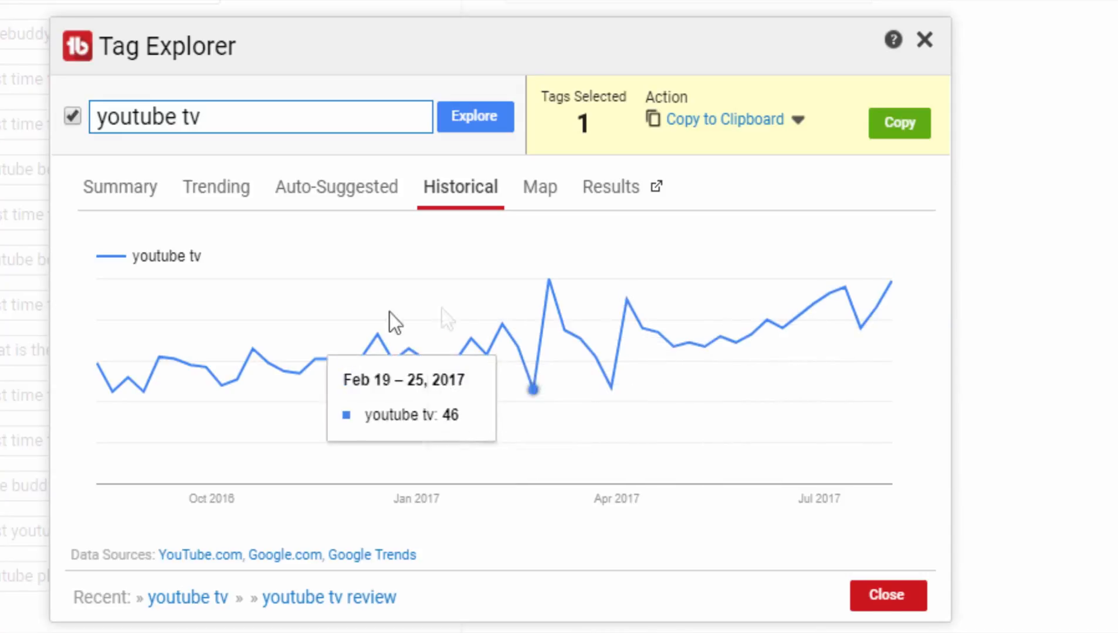
pyautogui.moveTo(188, 339)
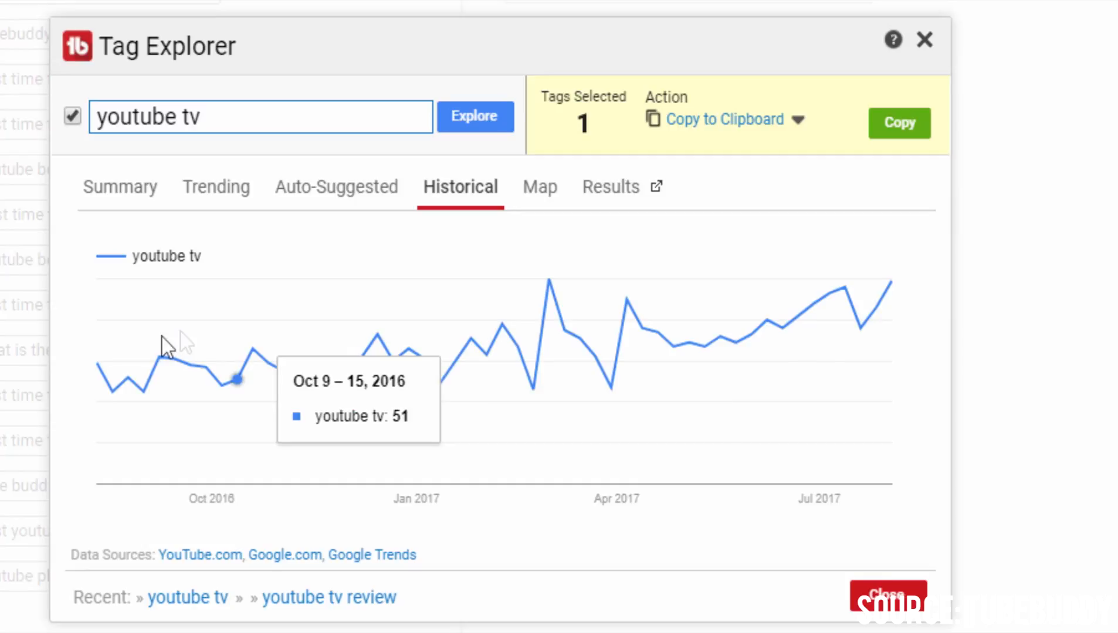
# - Check the country search-volume map, then scroll through the YouTube results for 'youtube tv'
pyautogui.click(539, 187)
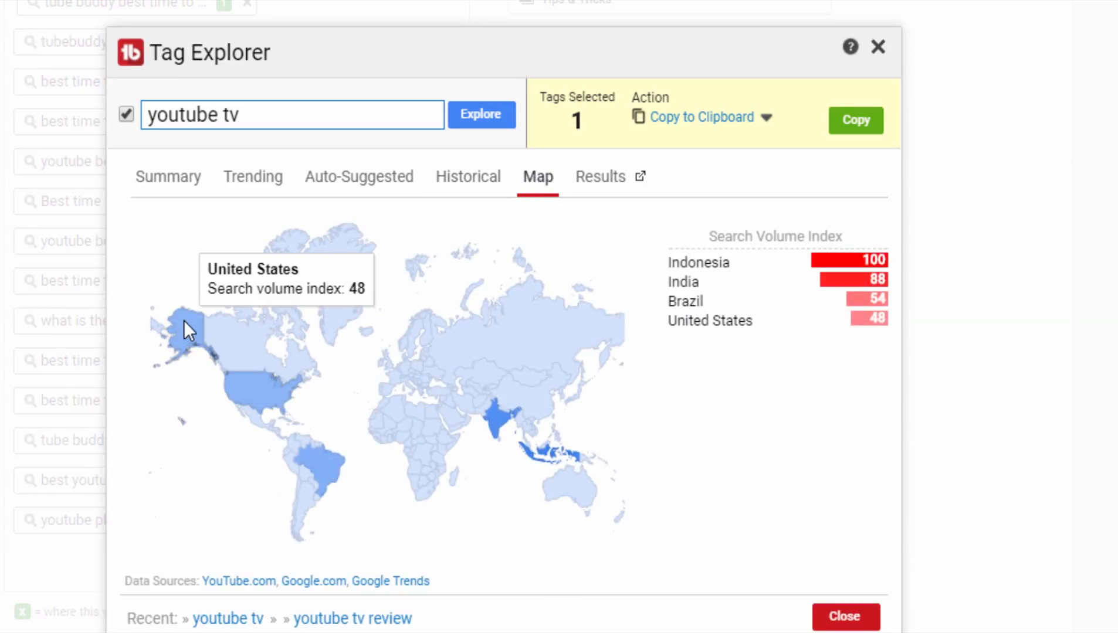
pyautogui.moveTo(542, 446)
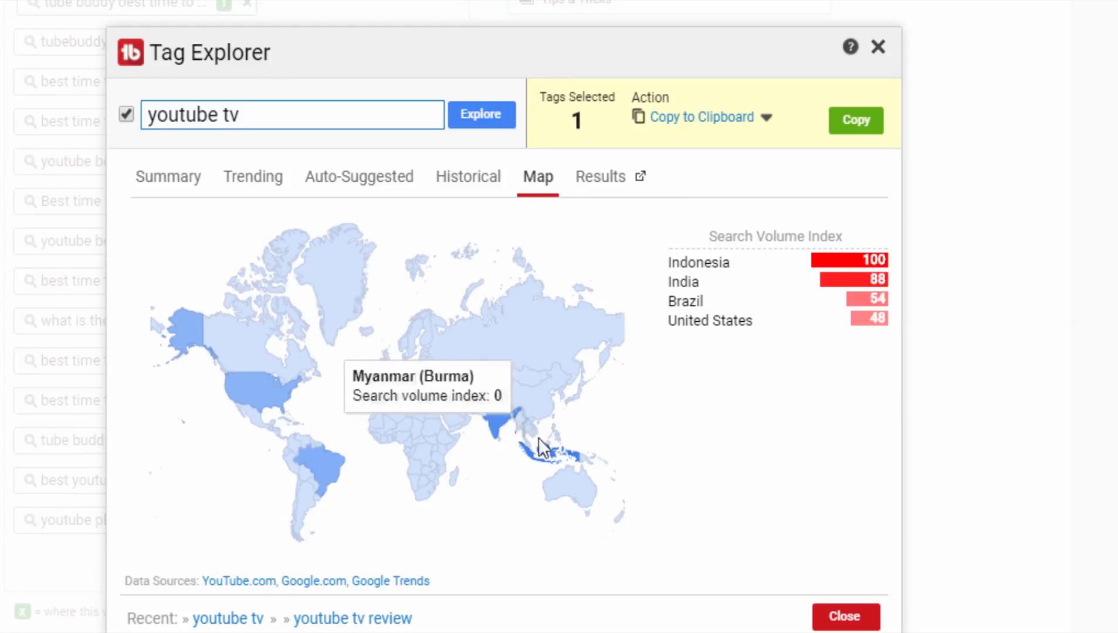
pyautogui.moveTo(734, 415)
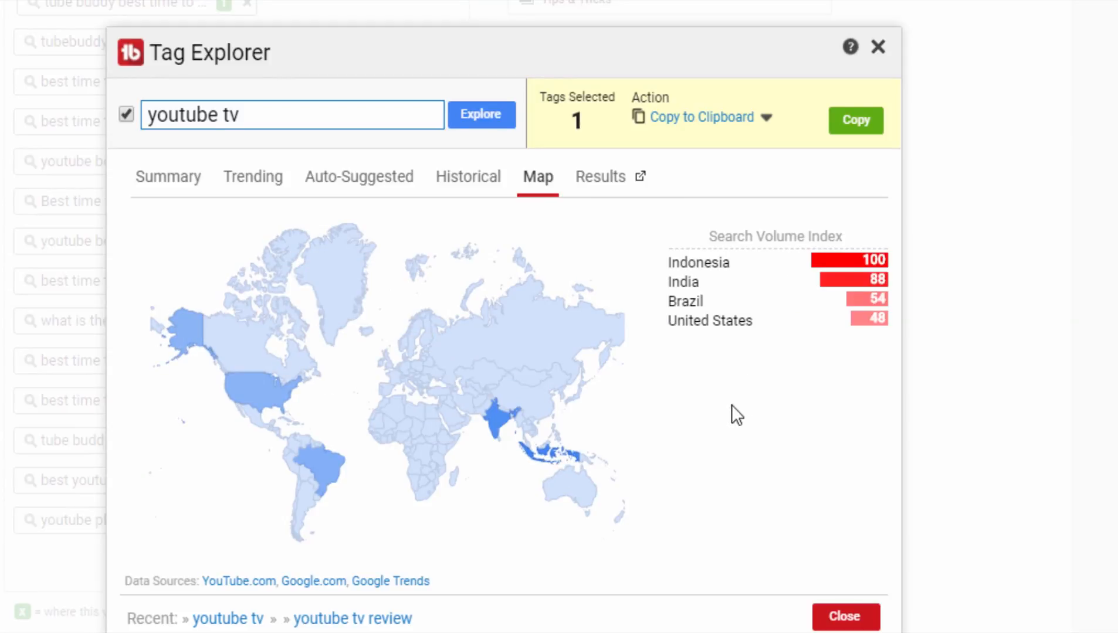
pyautogui.moveTo(604, 178)
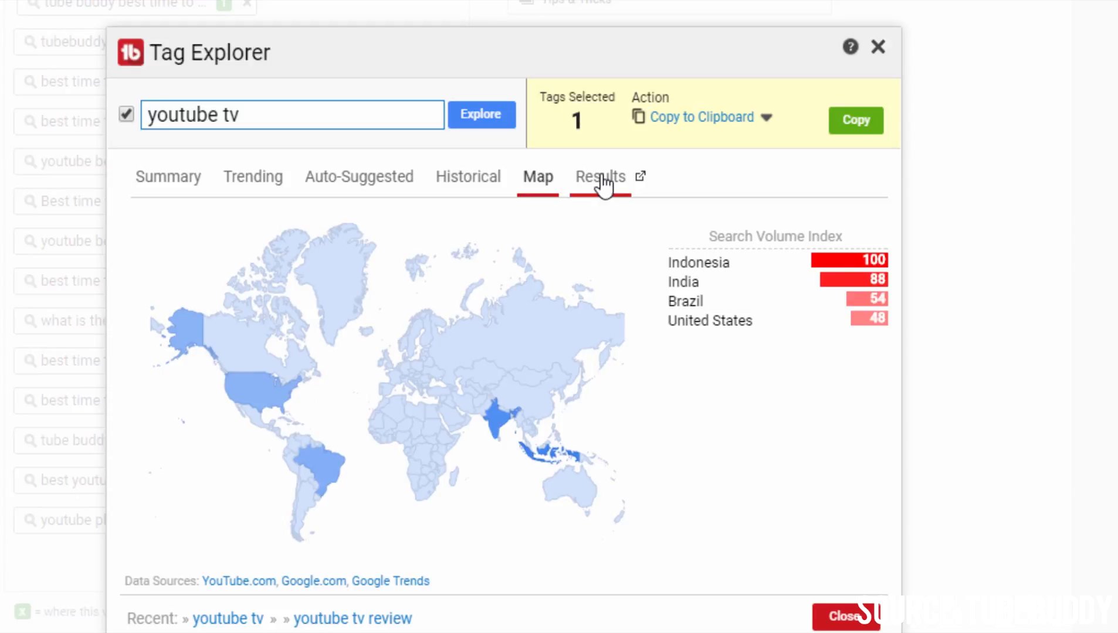
pyautogui.click(600, 177)
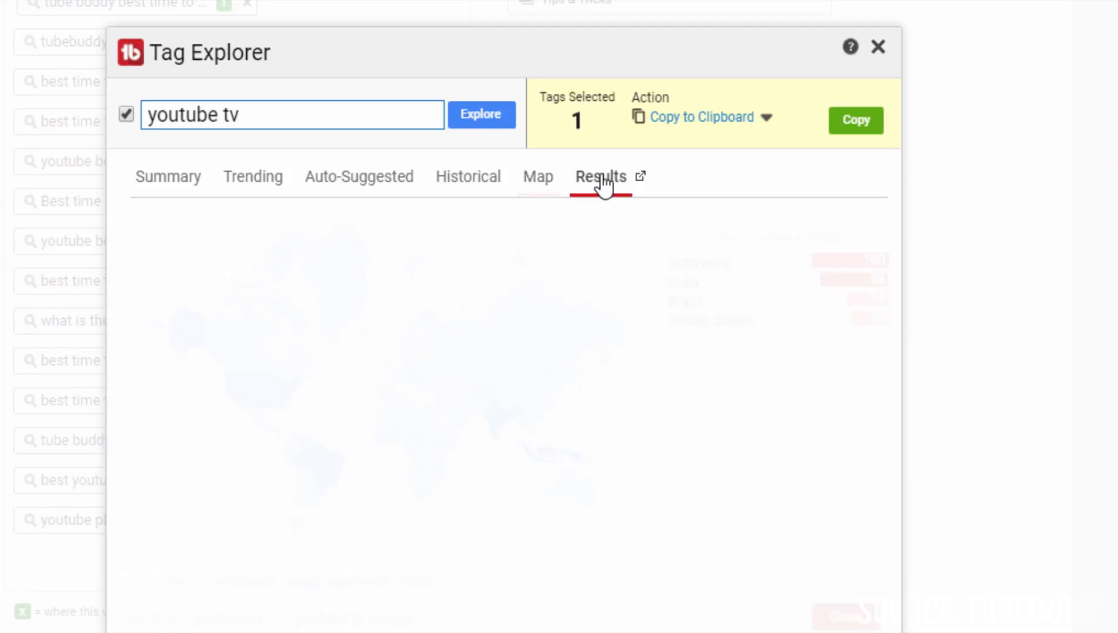
pyautogui.click(600, 176)
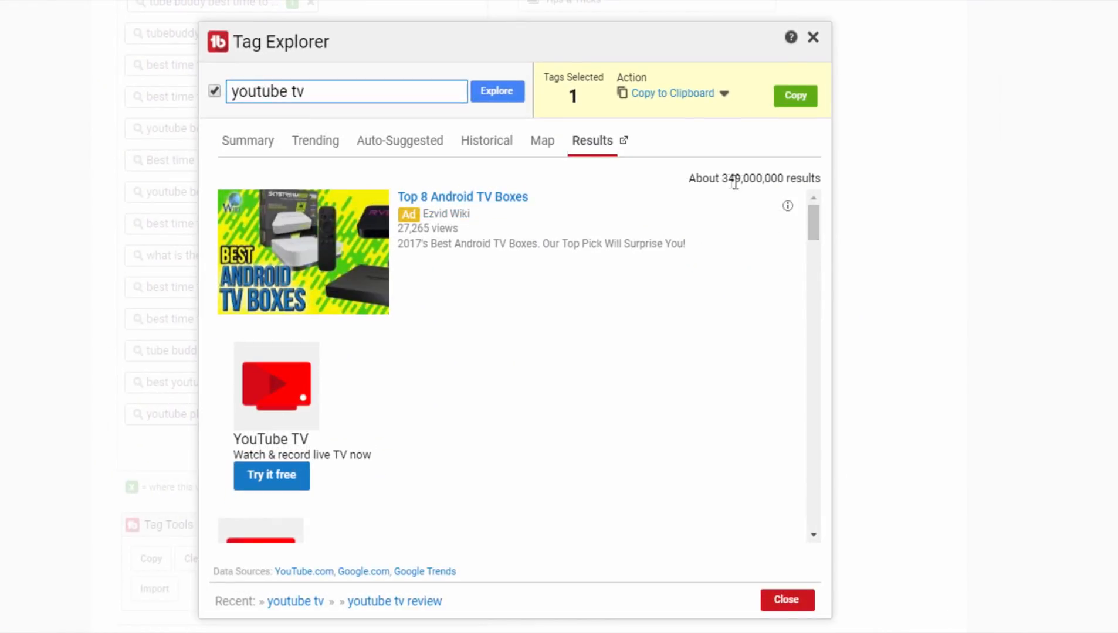
pyautogui.scroll(-3)
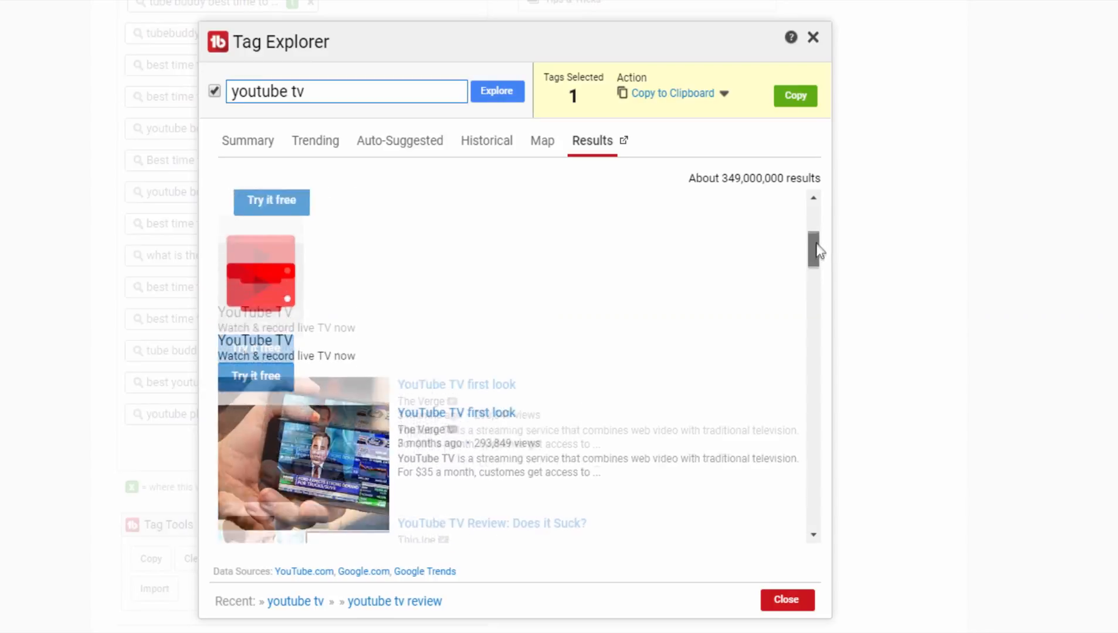
pyautogui.scroll(-3)
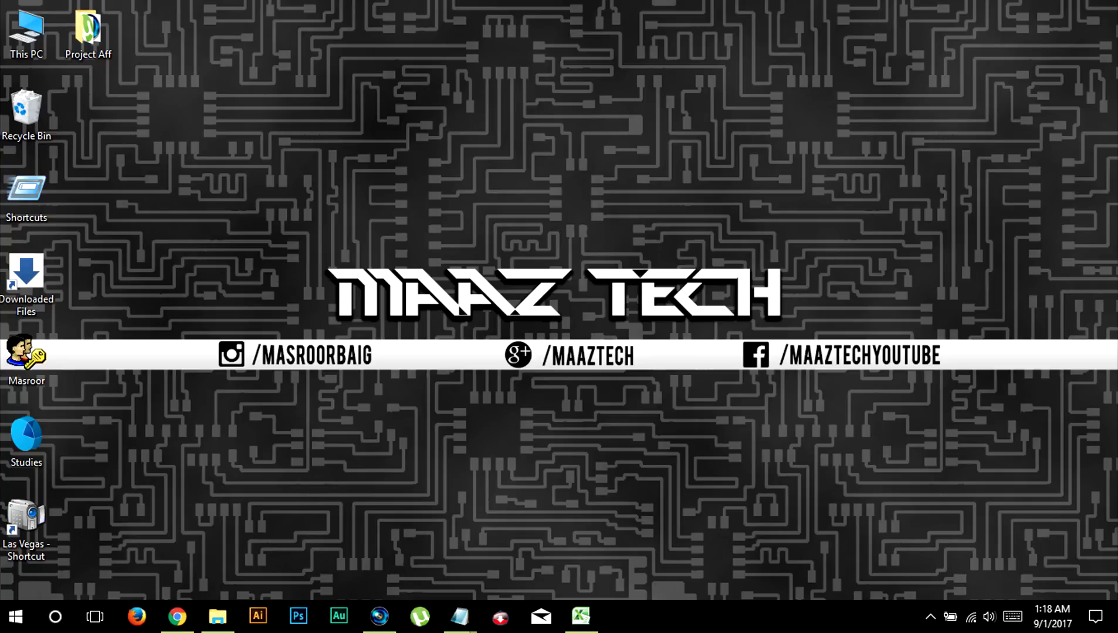
# - Get the best publish time for non-subscribers (Saturday 4:00 PM) and close the report
pyautogui.click(176, 616)
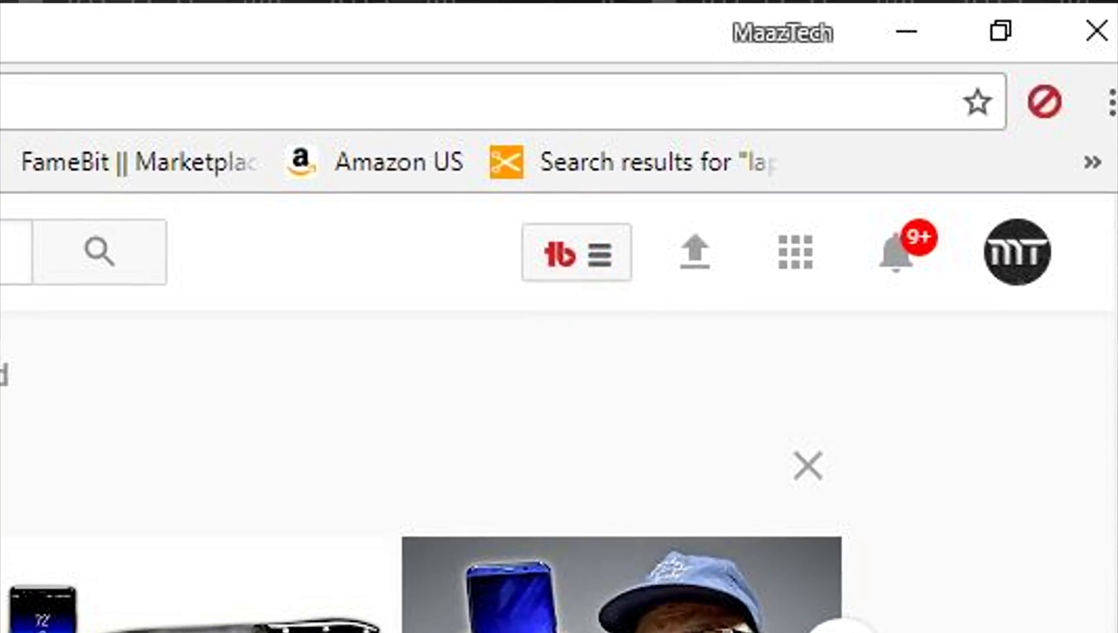
pyautogui.click(576, 254)
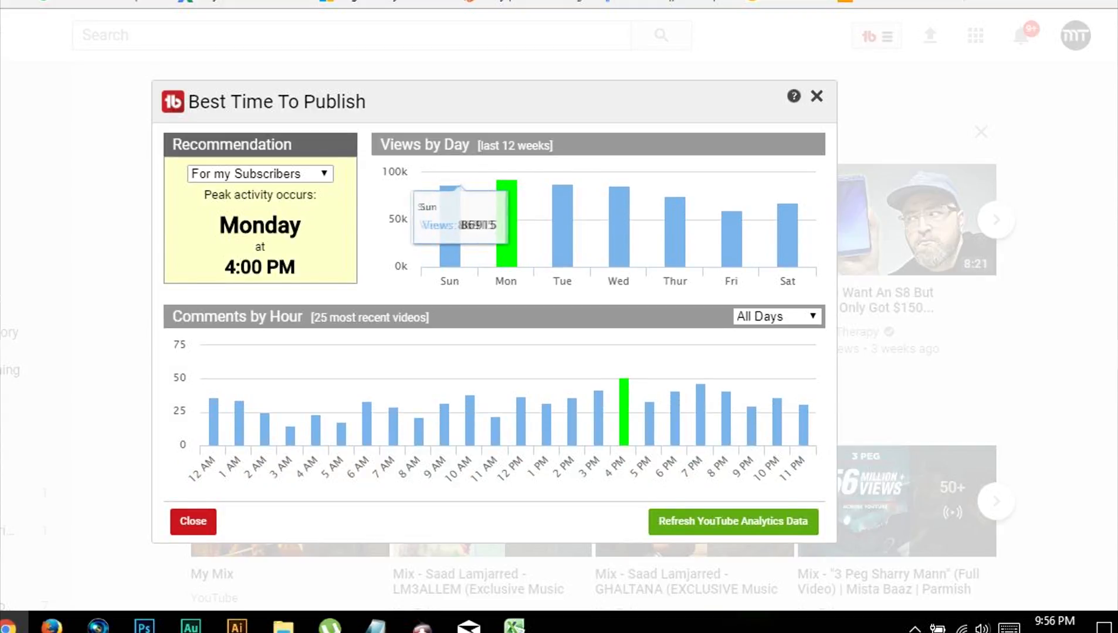
pyautogui.click(259, 174)
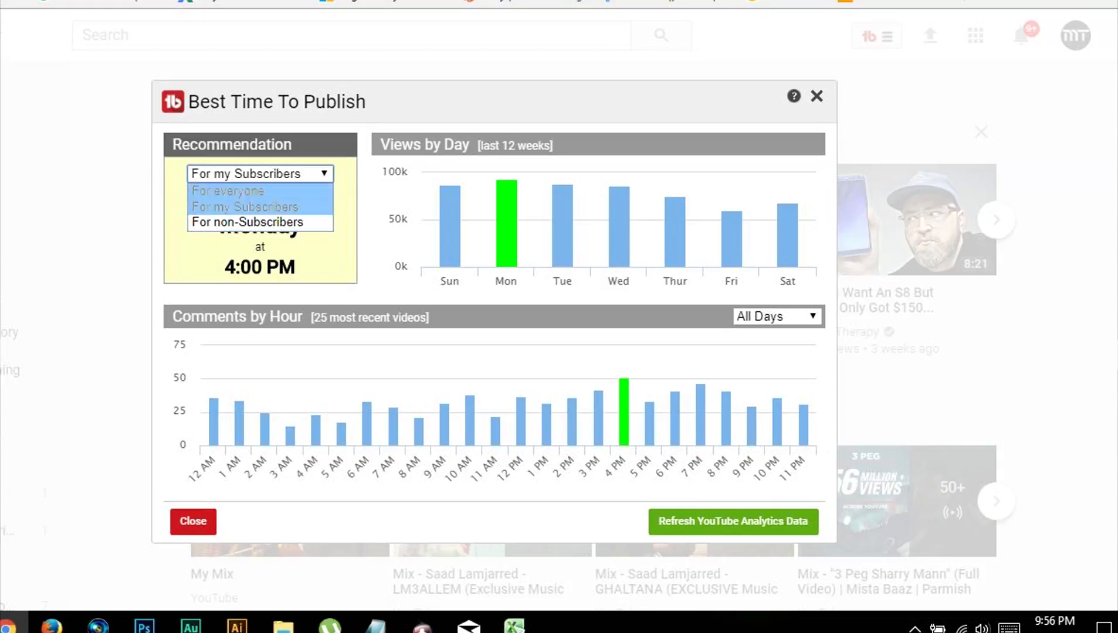
pyautogui.click(246, 222)
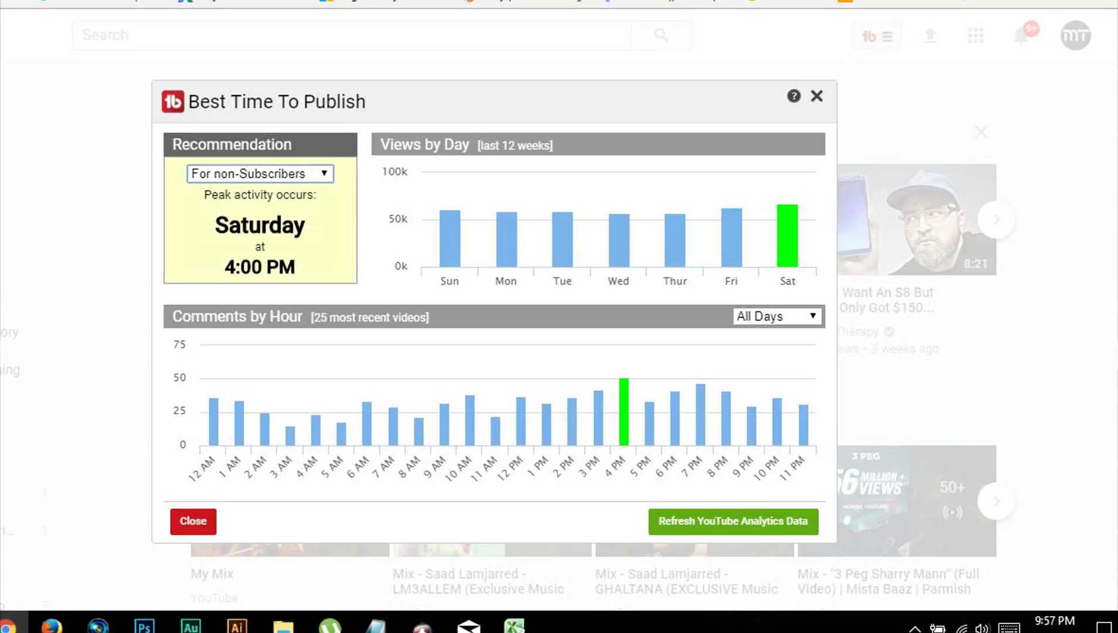
pyautogui.moveTo(623, 414)
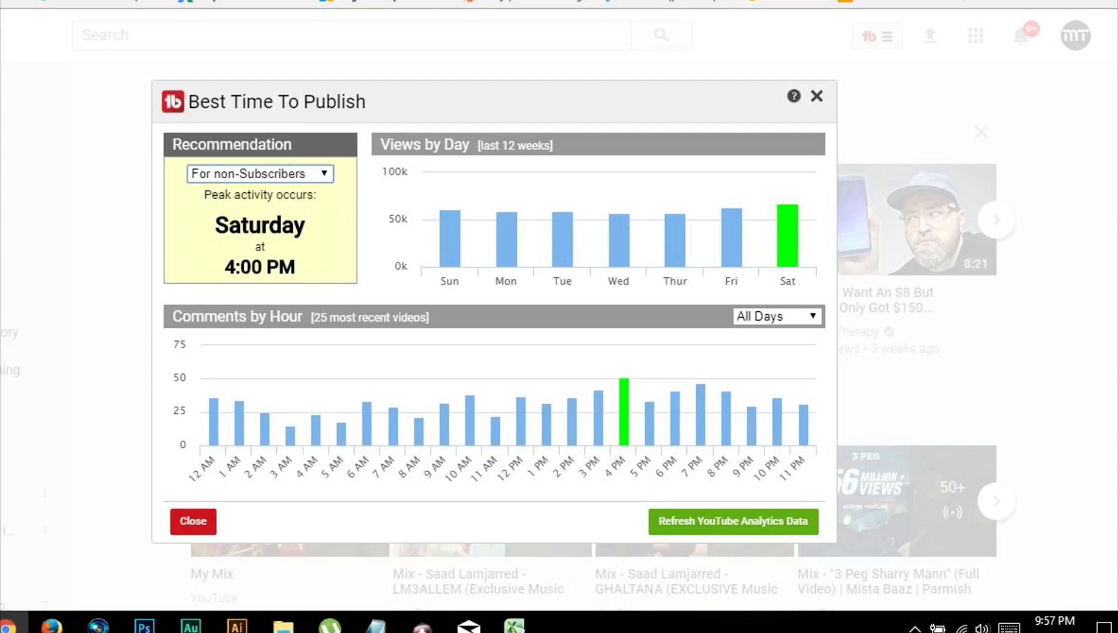
pyautogui.click(193, 521)
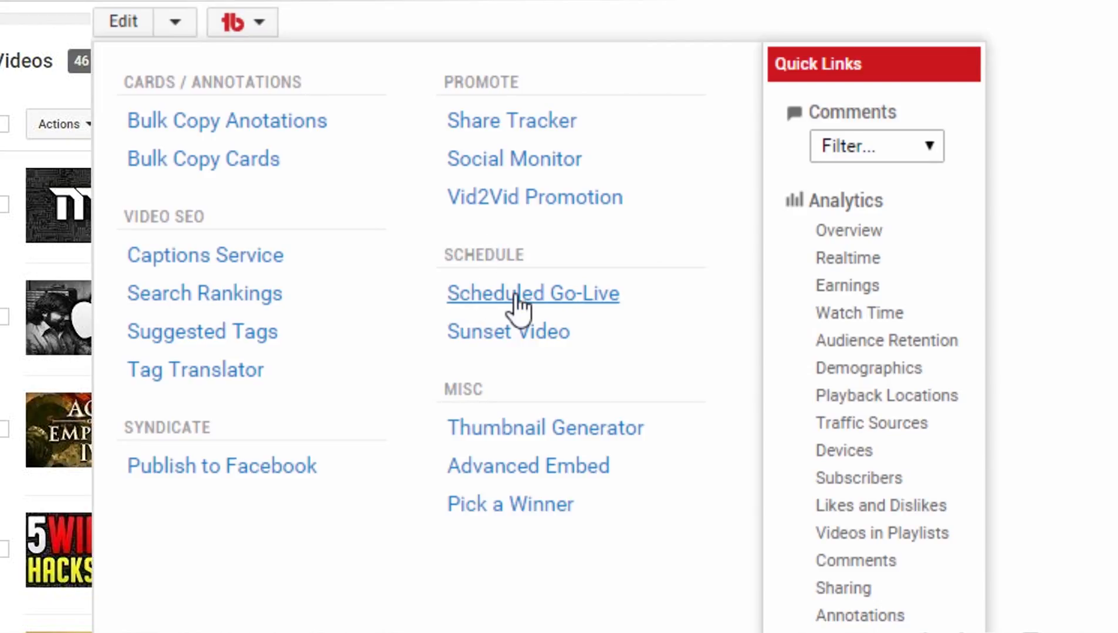
# - Schedule a go-live for 12/17/2015 with Add to Playlists by ID and the 24-hour reminder enabled
pyautogui.click(532, 293)
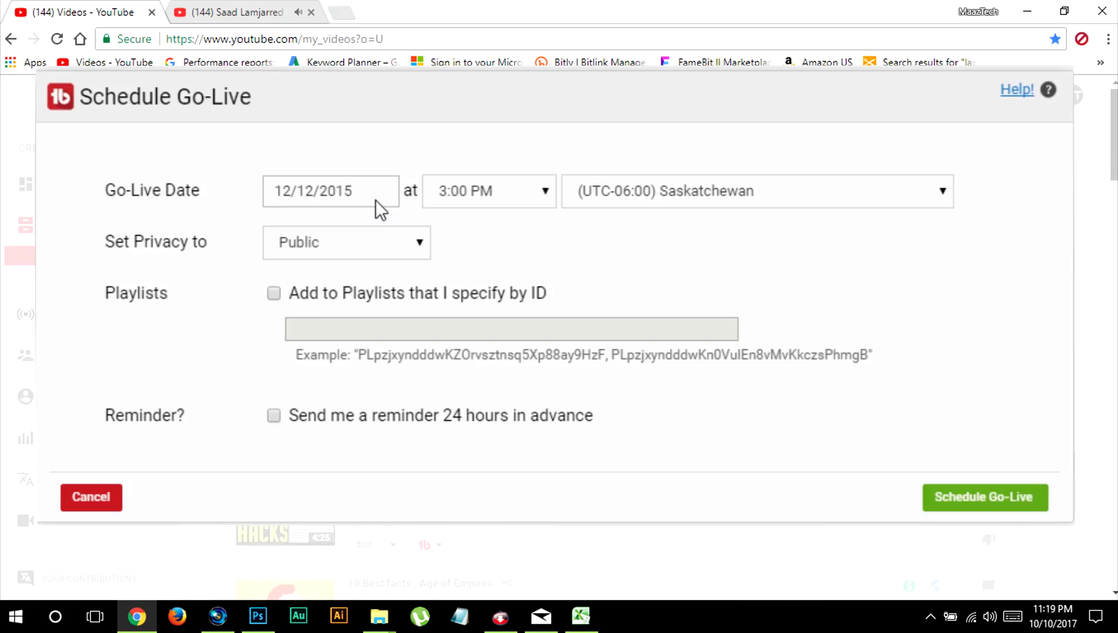
pyautogui.click(330, 190)
pyautogui.write('7')
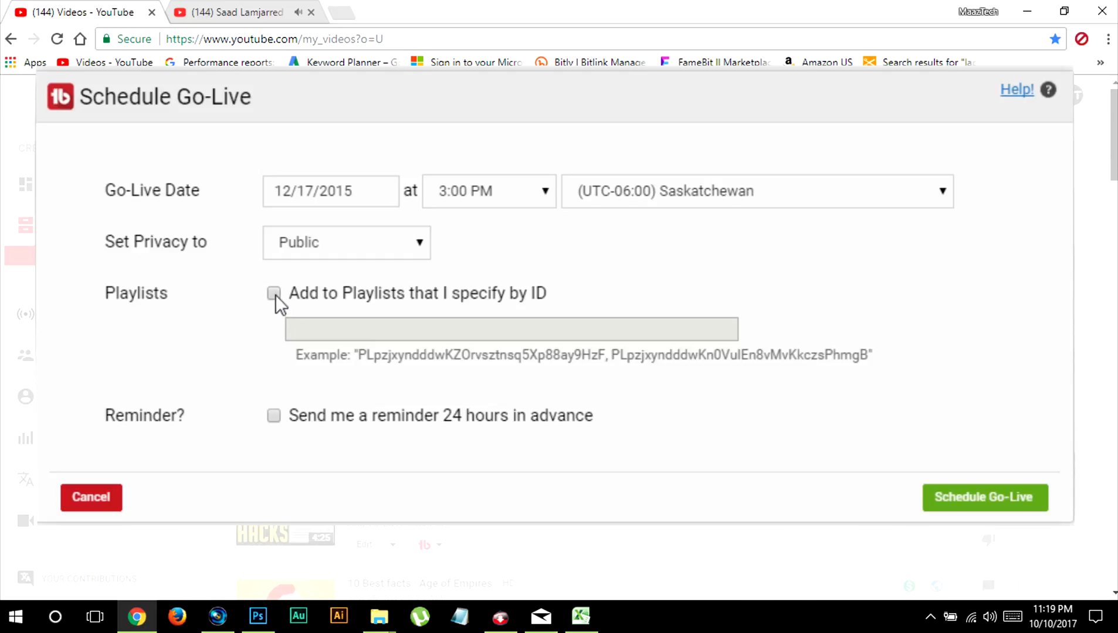
pyautogui.click(273, 294)
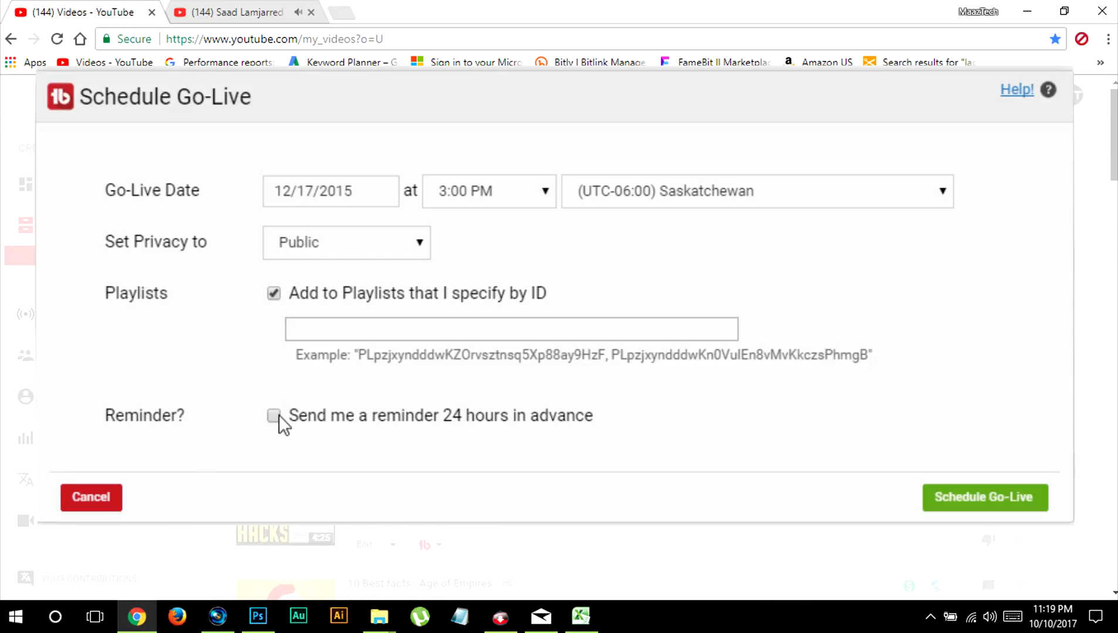
pyautogui.click(273, 415)
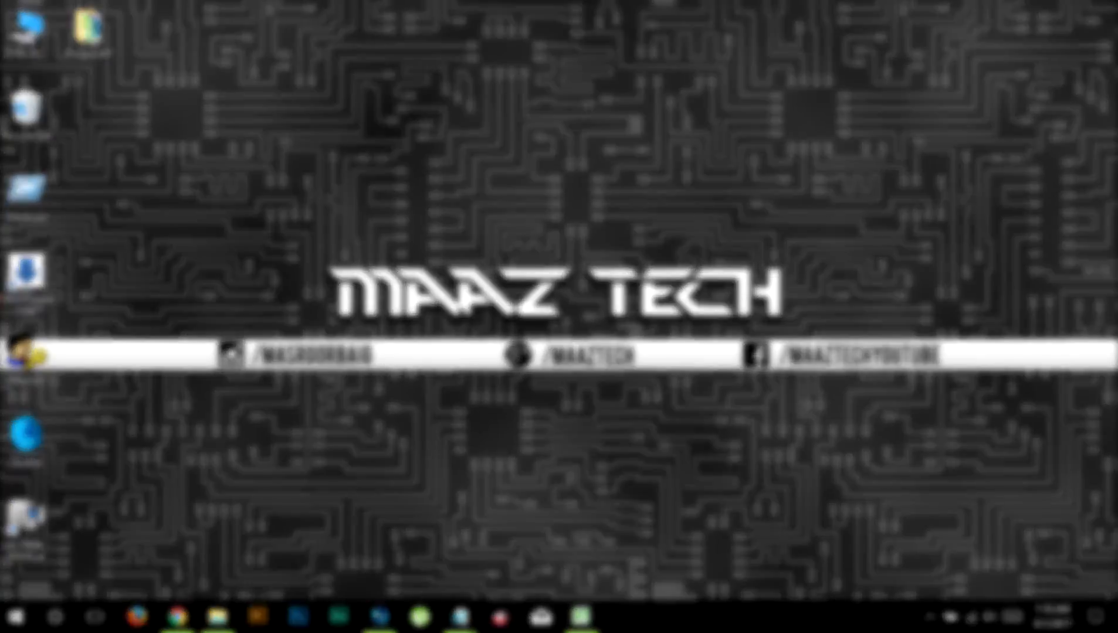
# - Search 'Gamerza', open GamerZakh's channel and its Channelytics comparison
pyautogui.click(139, 618)
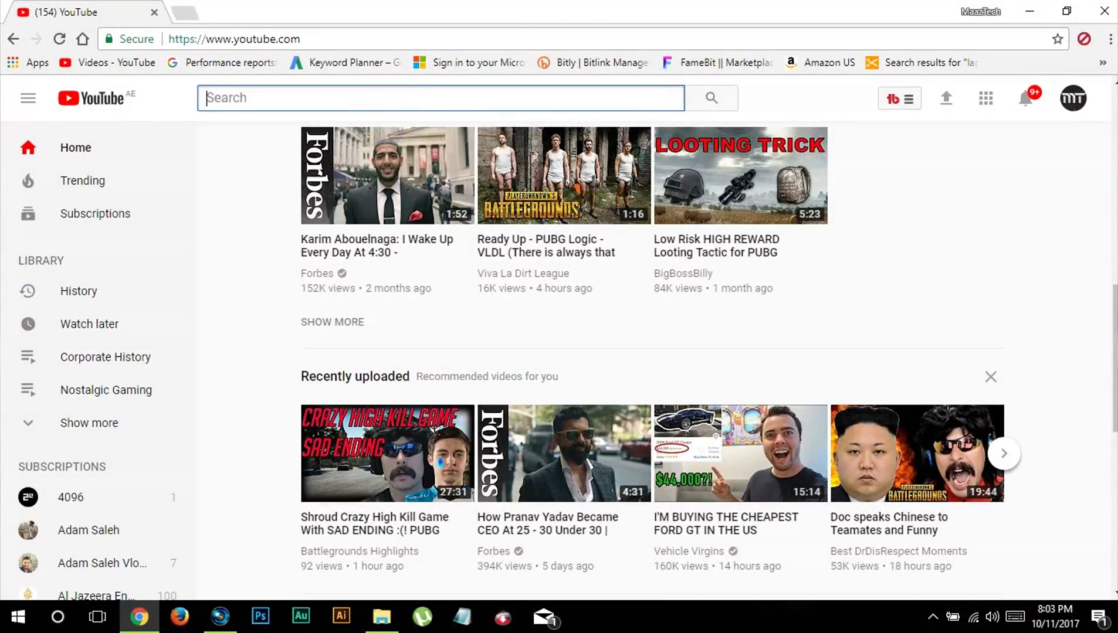
pyautogui.write('Gamerza')
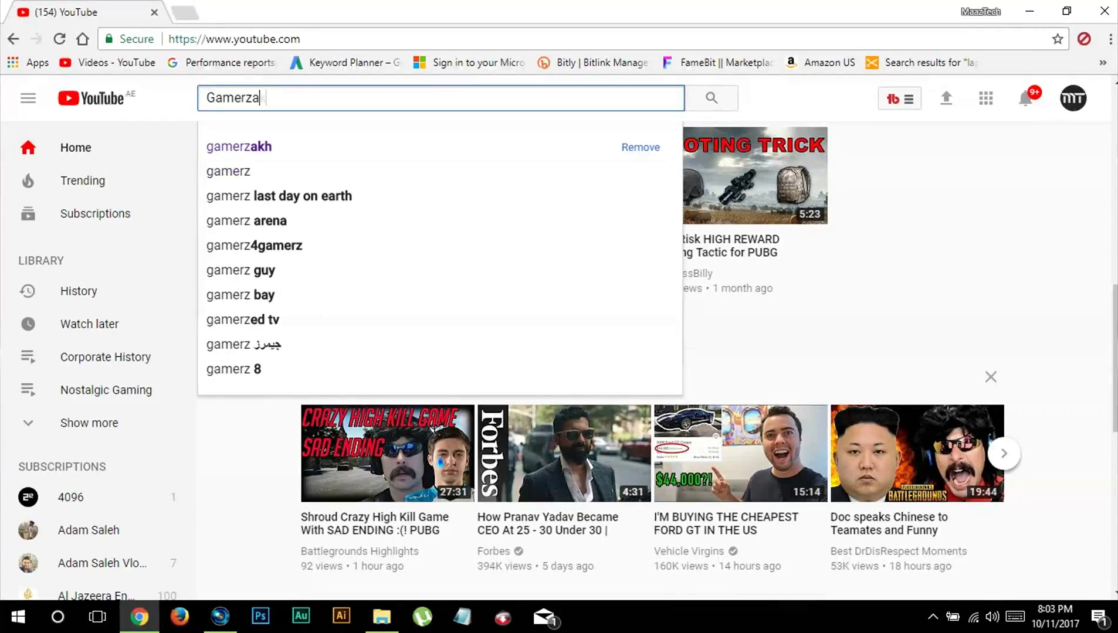
pyautogui.click(238, 147)
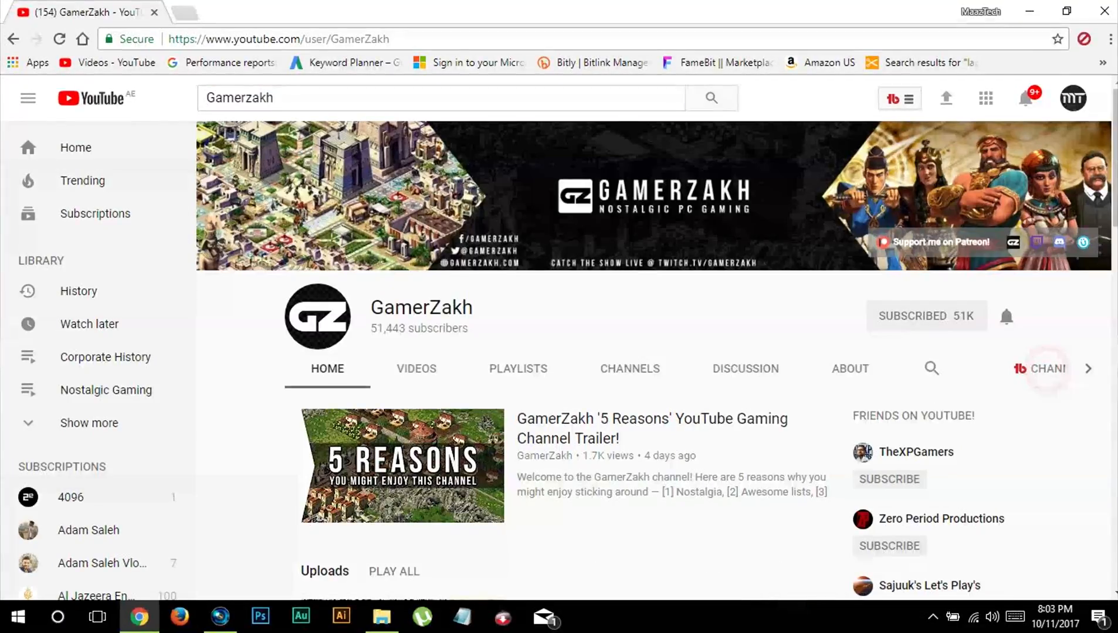
pyautogui.click(899, 98)
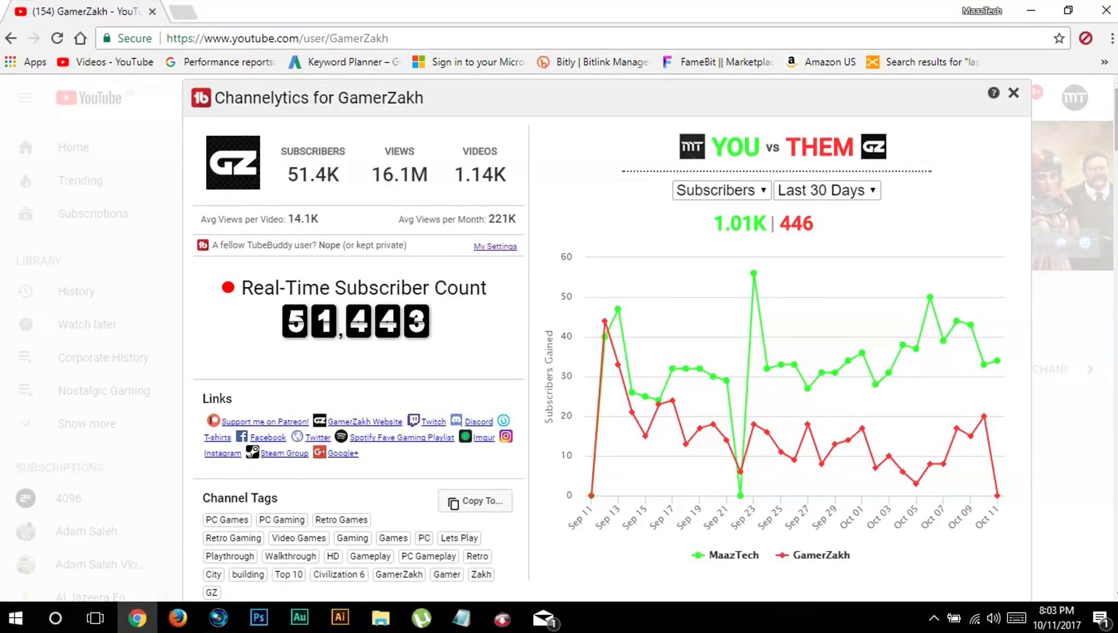
# - Compare subscribers, views and videos uploaded against GamerZakh, then close the report
pyautogui.click(721, 190)
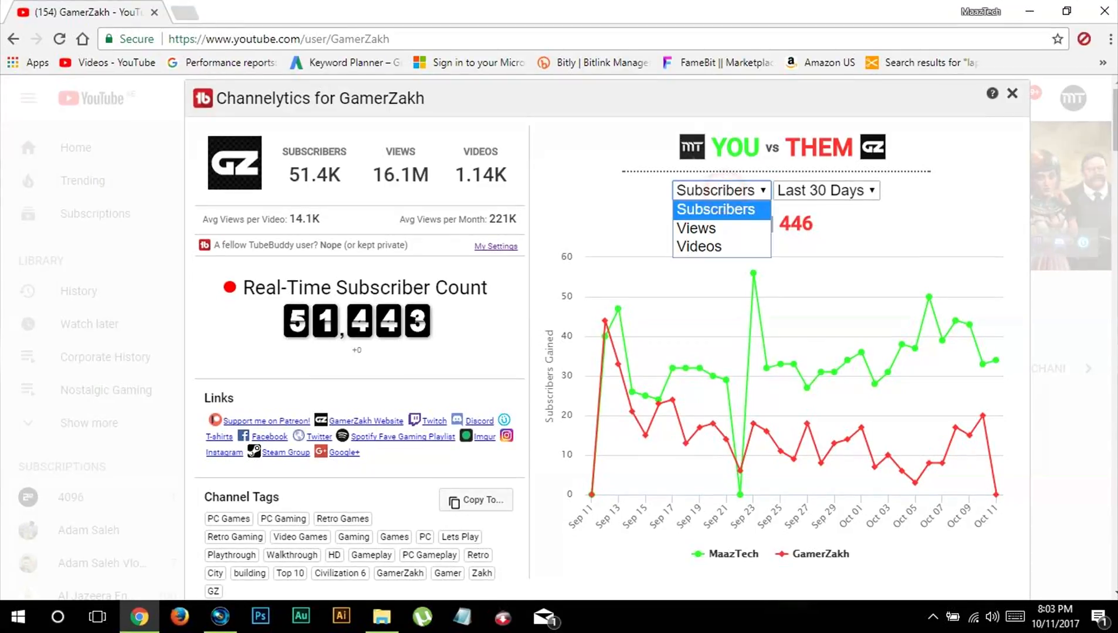
pyautogui.moveTo(696, 228)
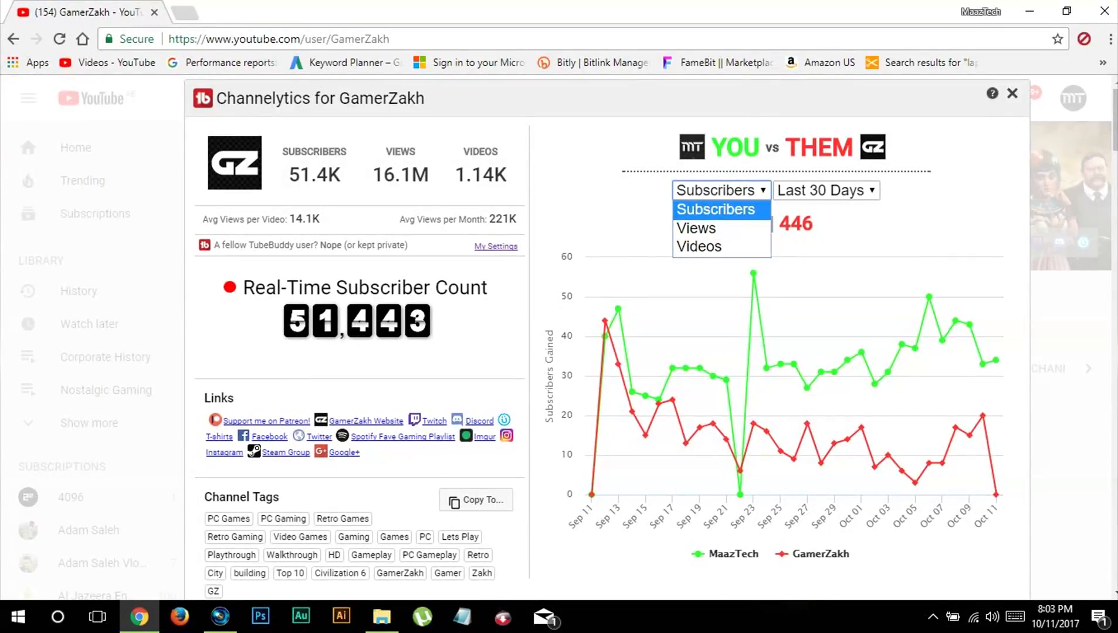
pyautogui.moveTo(762, 228)
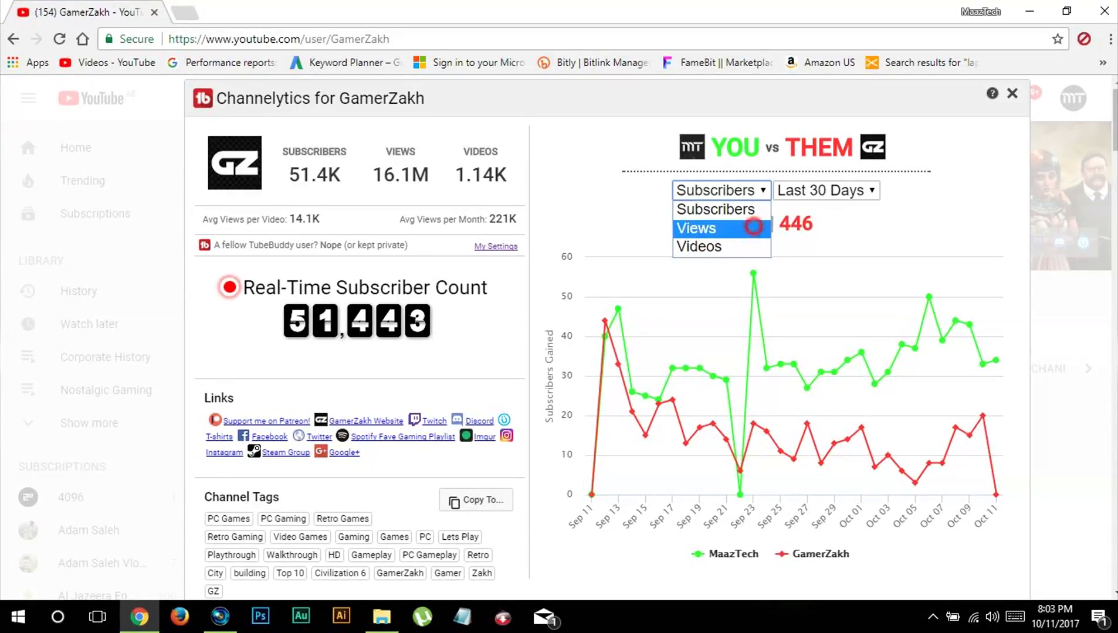
pyautogui.click(695, 228)
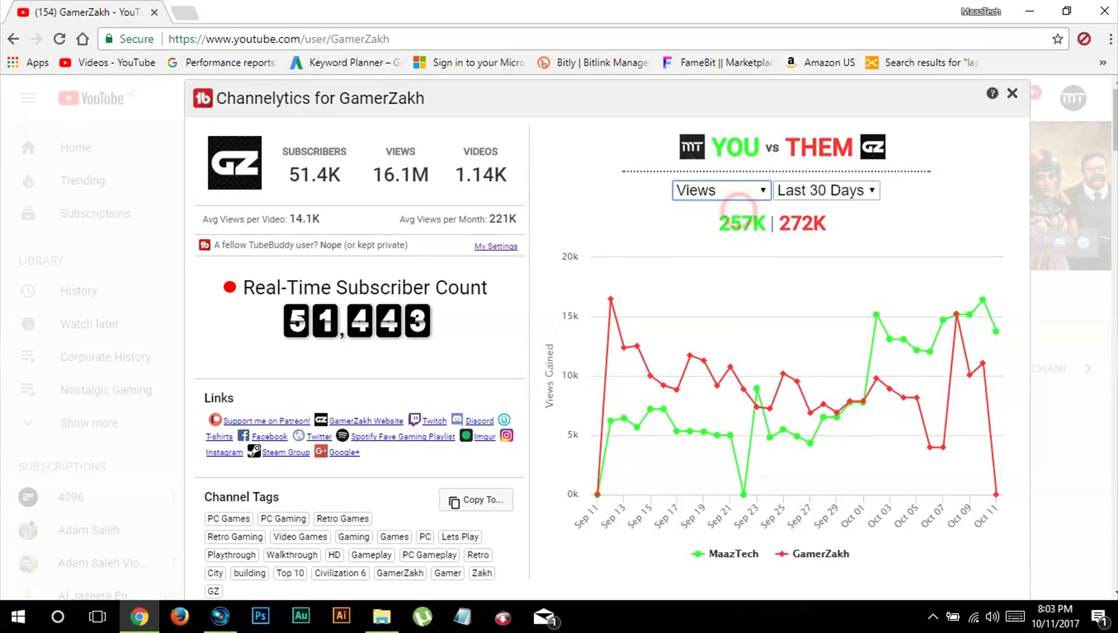
pyautogui.click(720, 190)
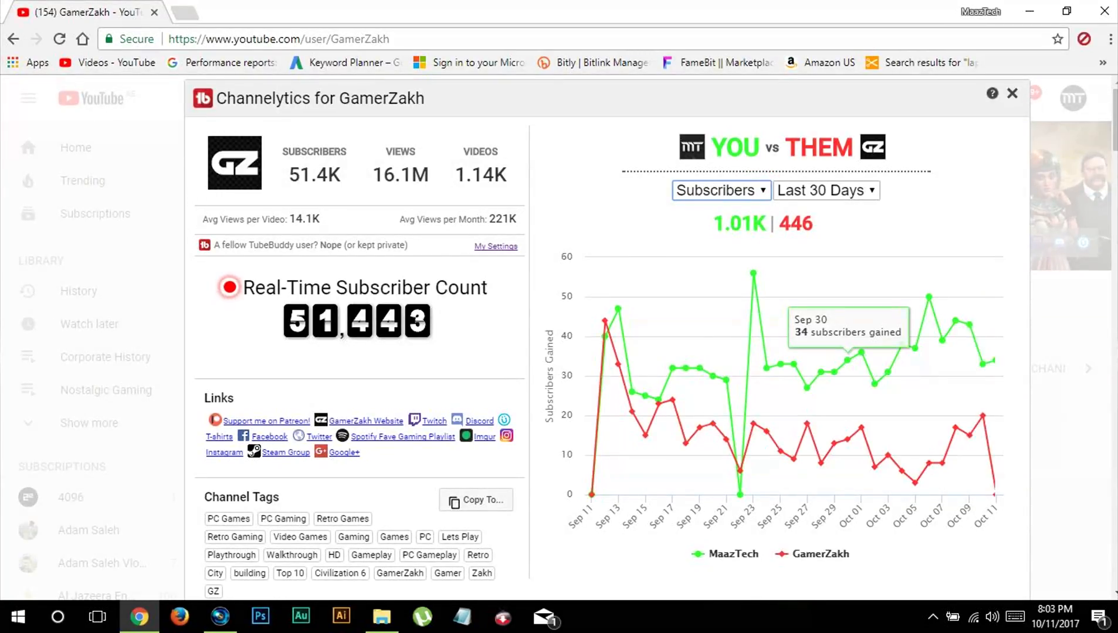
pyautogui.click(720, 190)
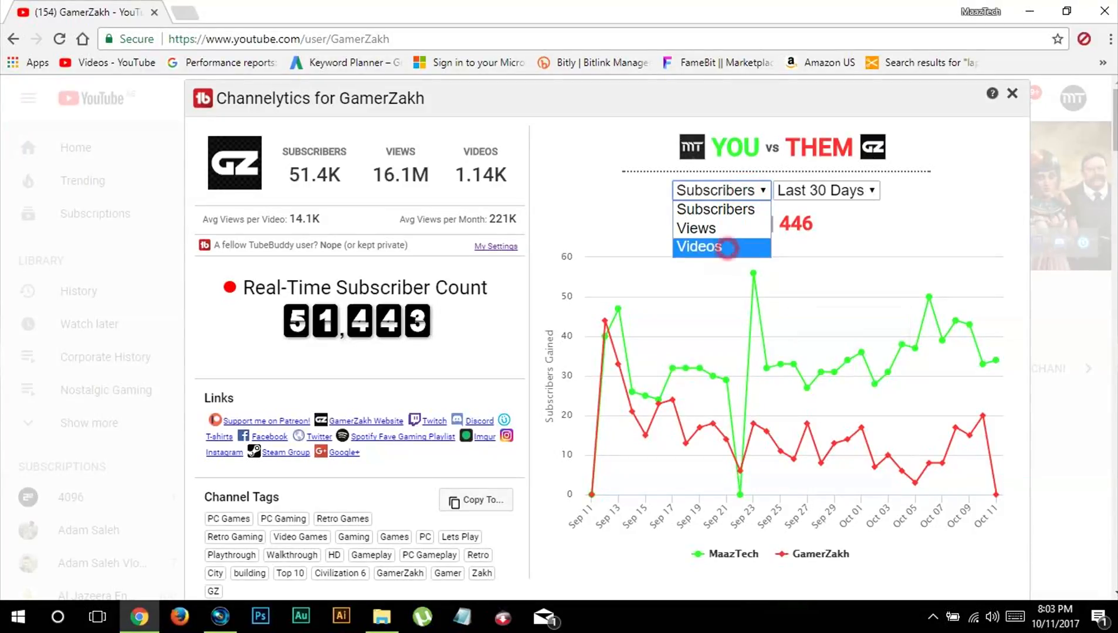
pyautogui.click(698, 246)
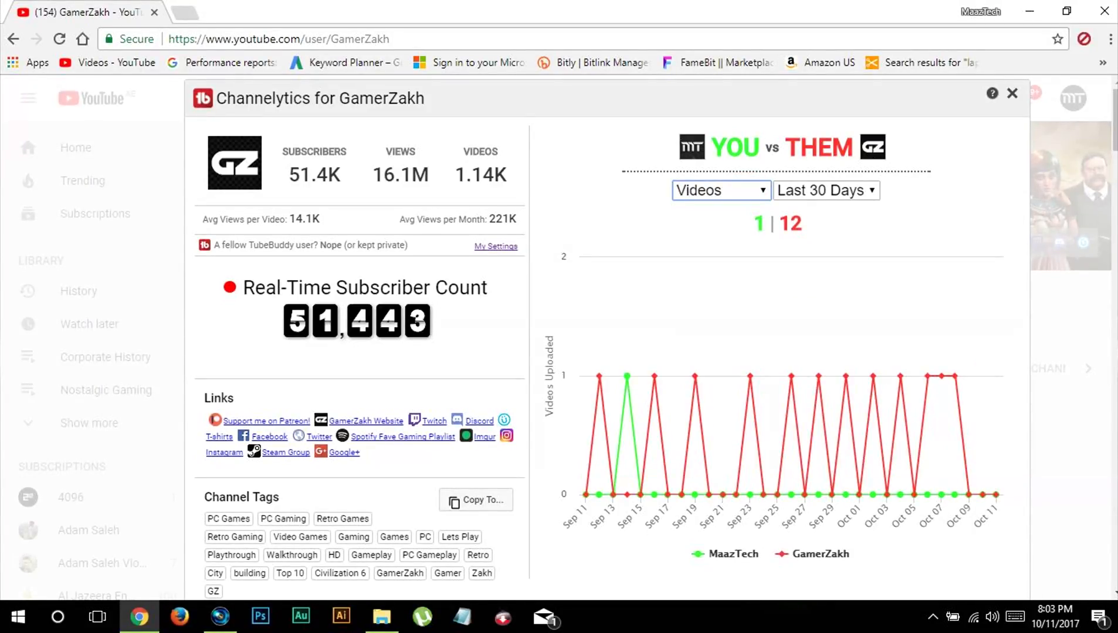
pyautogui.click(749, 190)
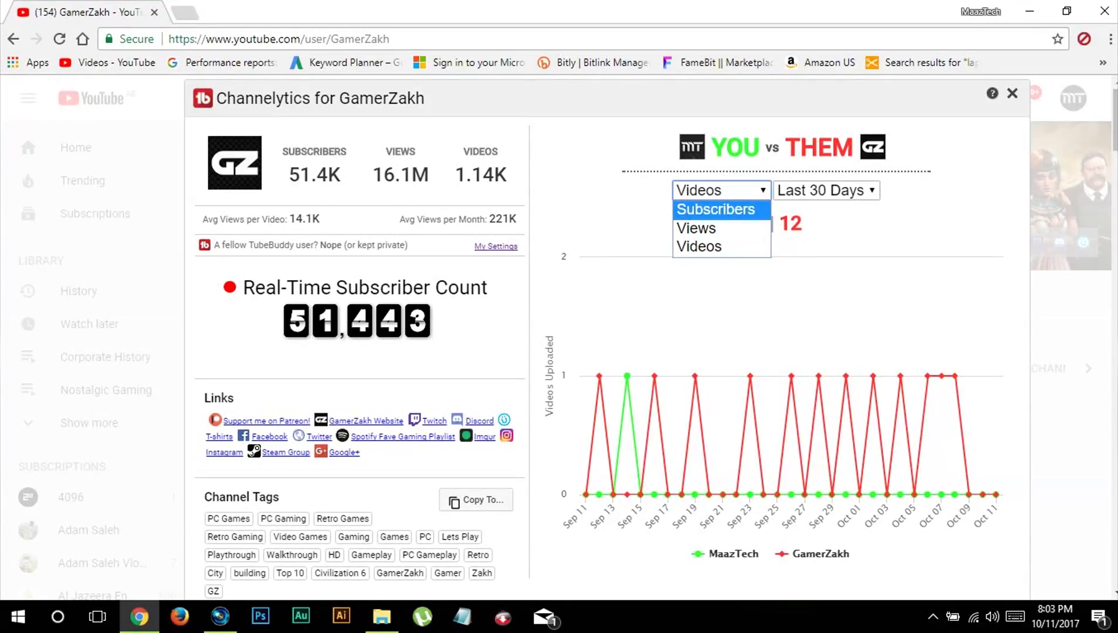
pyautogui.click(696, 228)
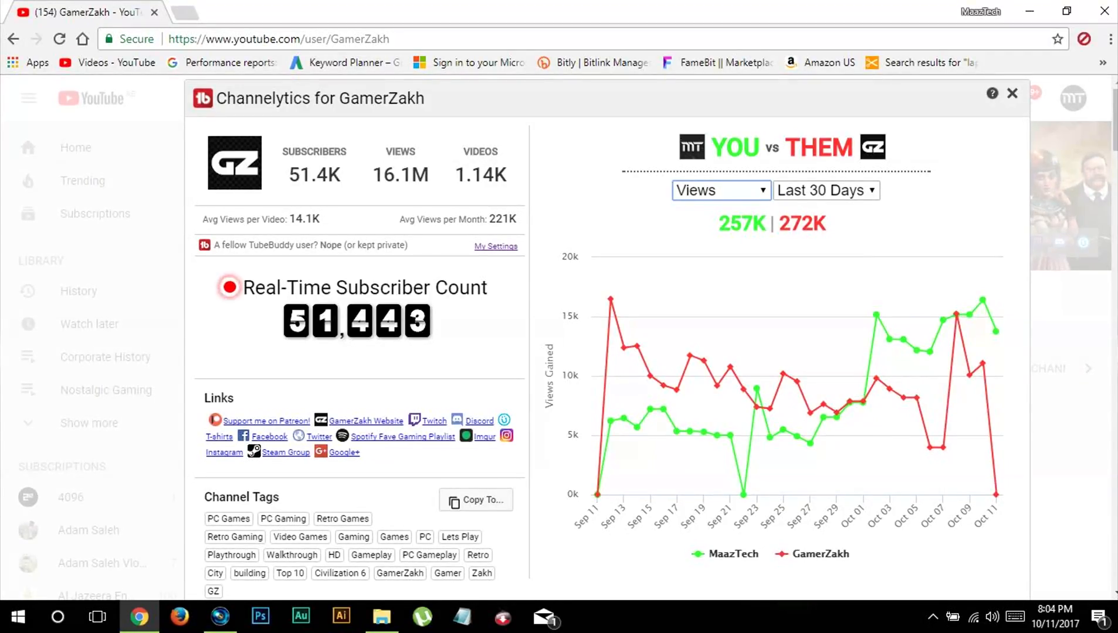
pyautogui.click(1012, 93)
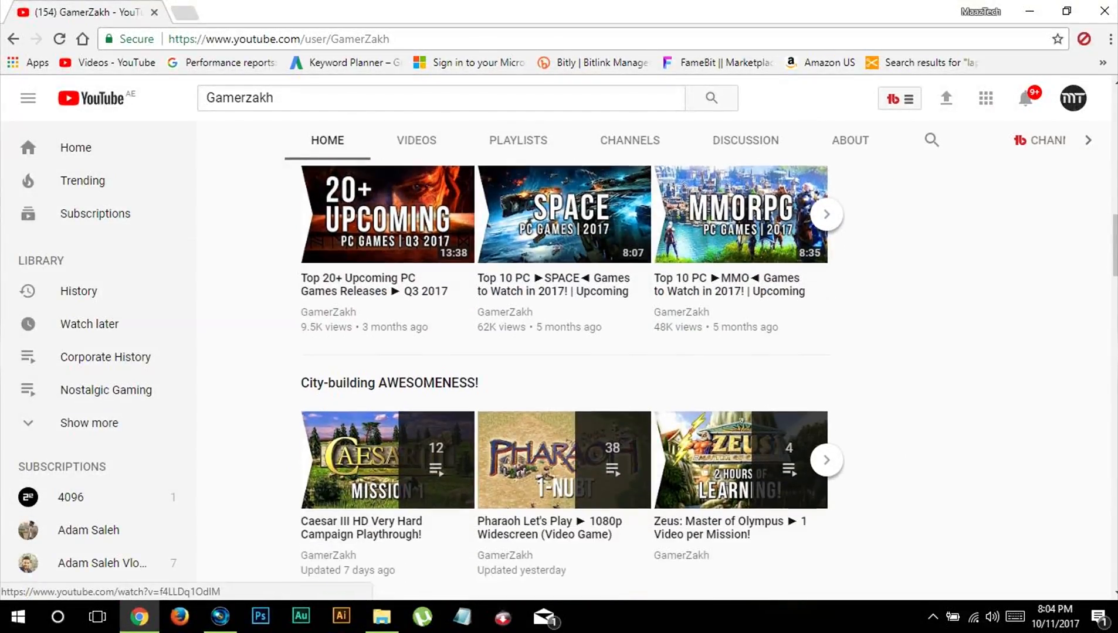
# - Open the Top 10 PC Space Games video and scroll Videolytics down to its tags
pyautogui.click(563, 213)
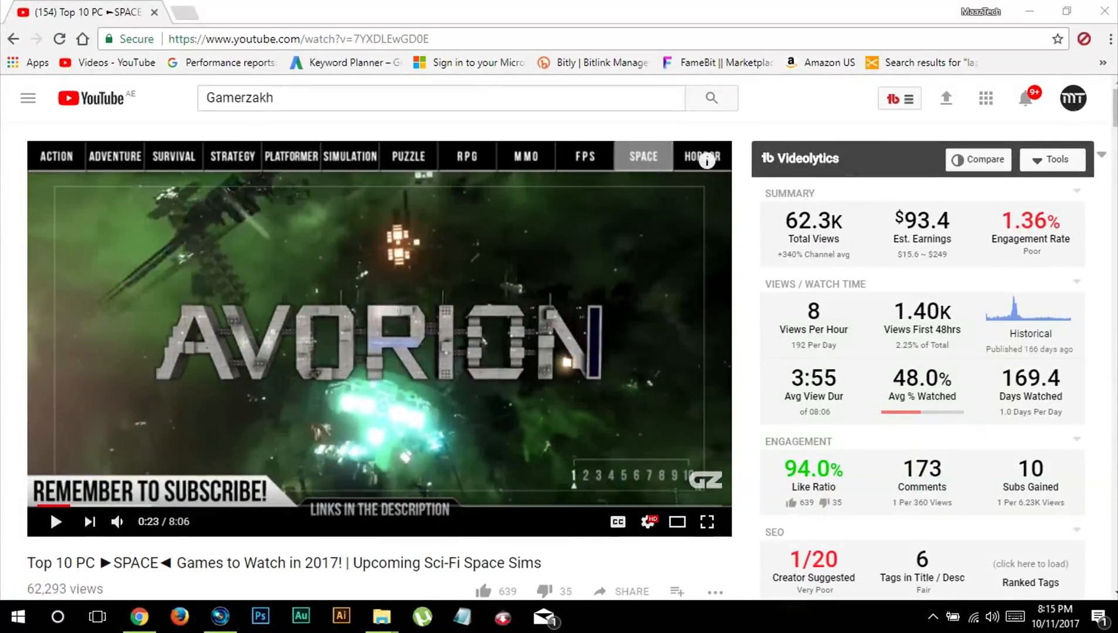
pyautogui.scroll(-3)
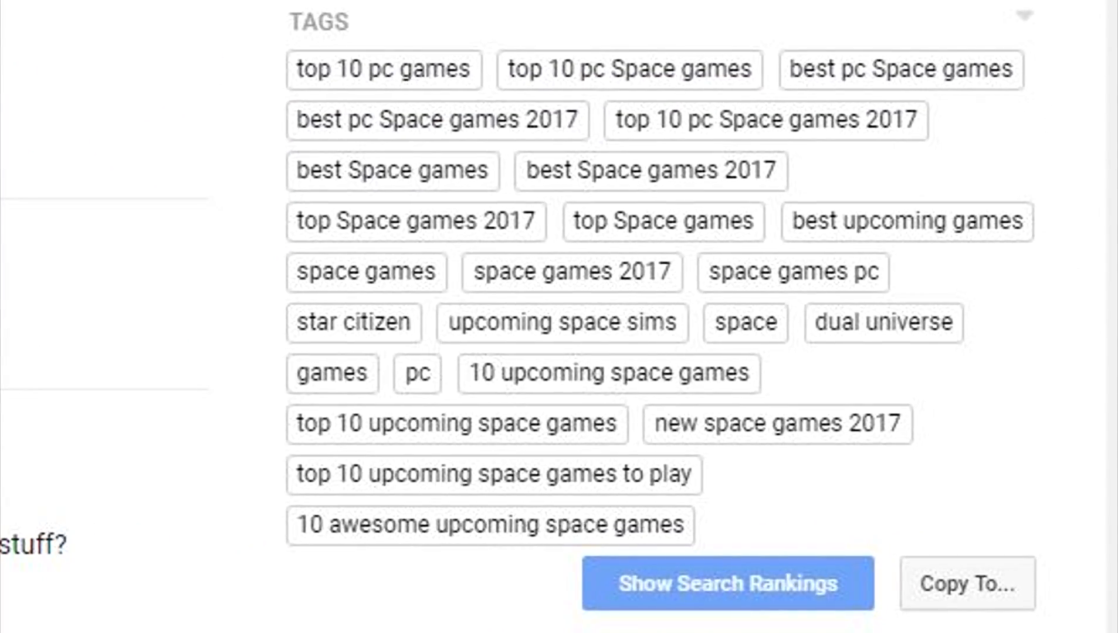
# - Copy the video's tags into Notepad, then close the note without saving
pyautogui.click(965, 584)
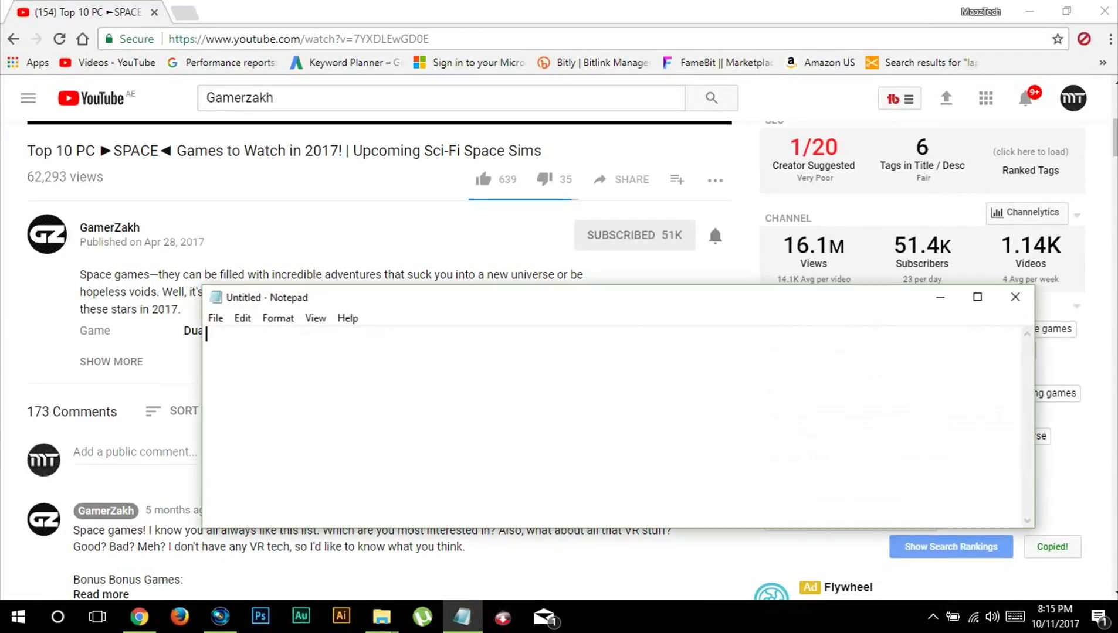
pyautogui.click(1015, 297)
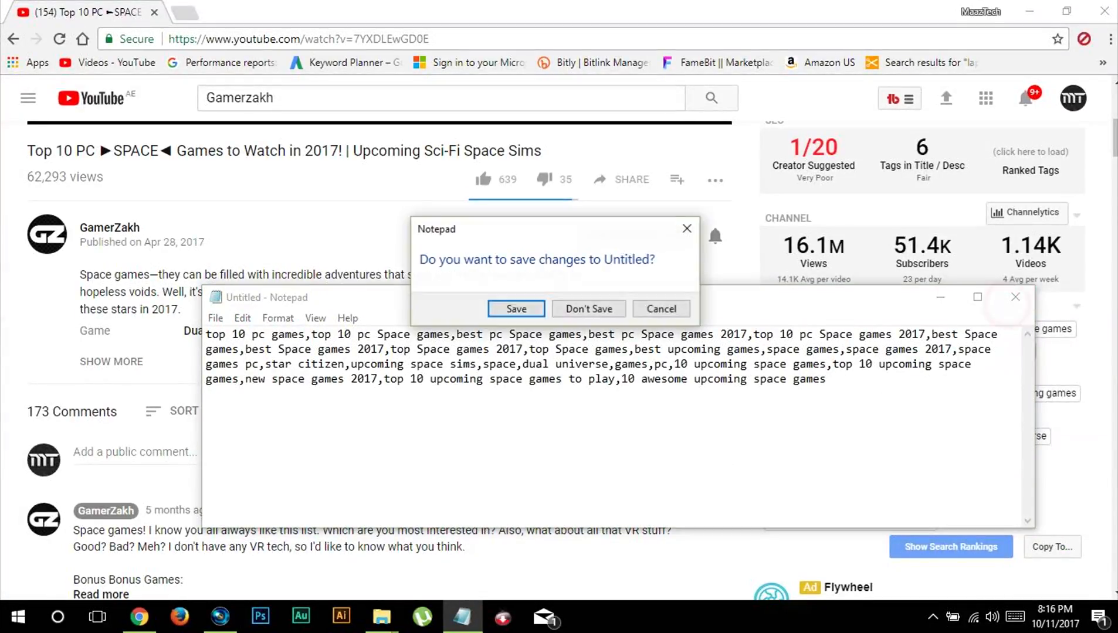
pyautogui.click(588, 308)
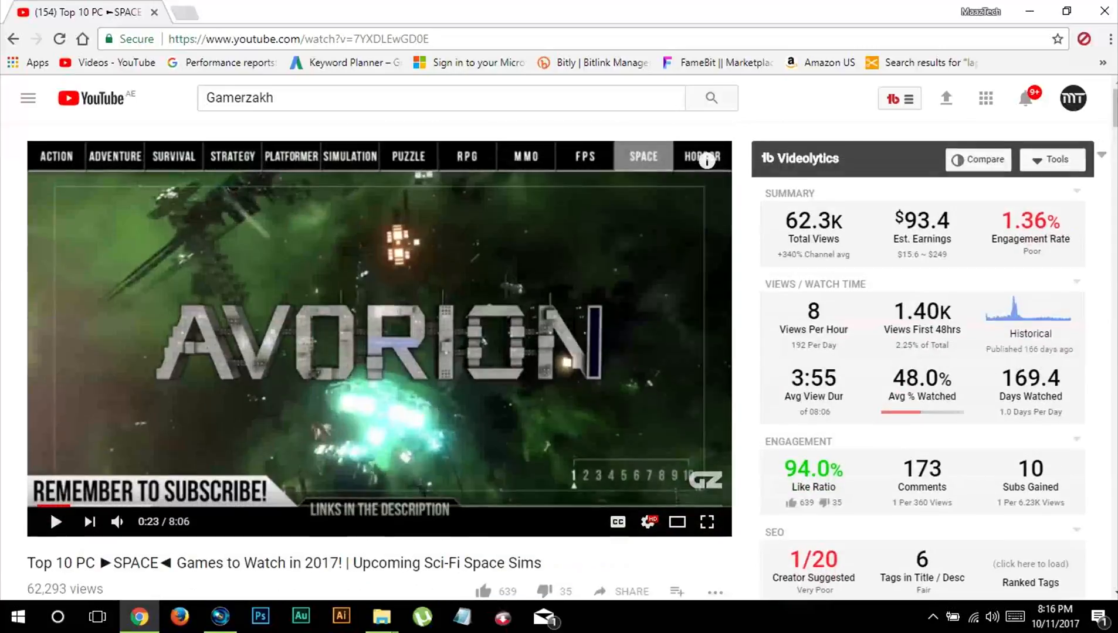
pyautogui.click(979, 159)
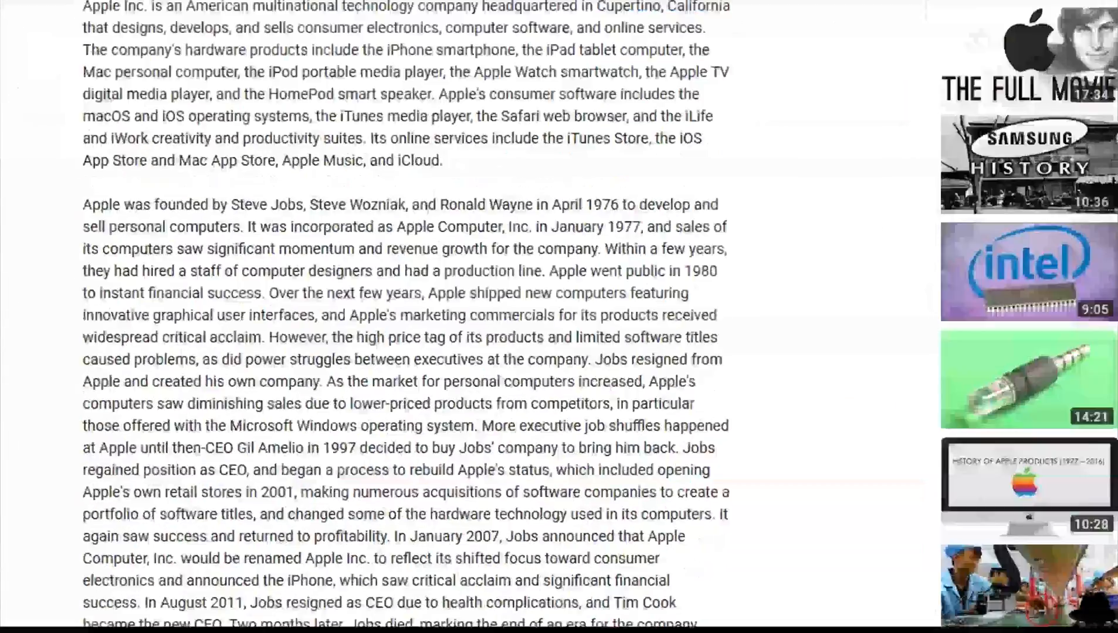
# - Scroll through the TubeBuddy menu's web tools, on-page tools and quick links
pyautogui.scroll(-3)
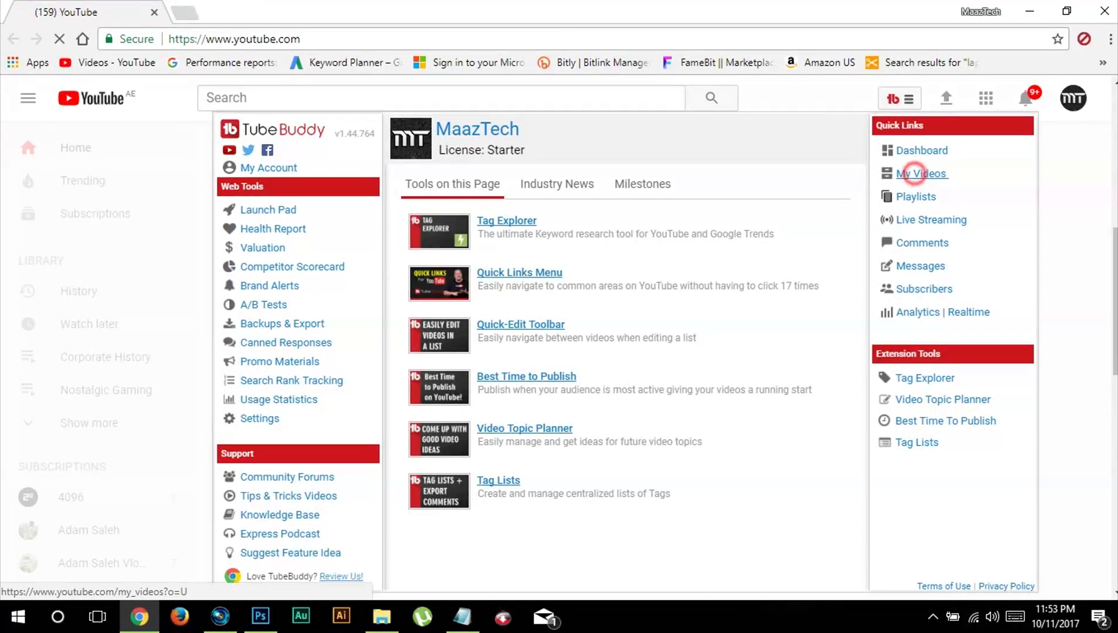
# - Open My Videos from Quick Links and open the TubeBuddy Bulk dropdown in Video Manager
pyautogui.click(920, 173)
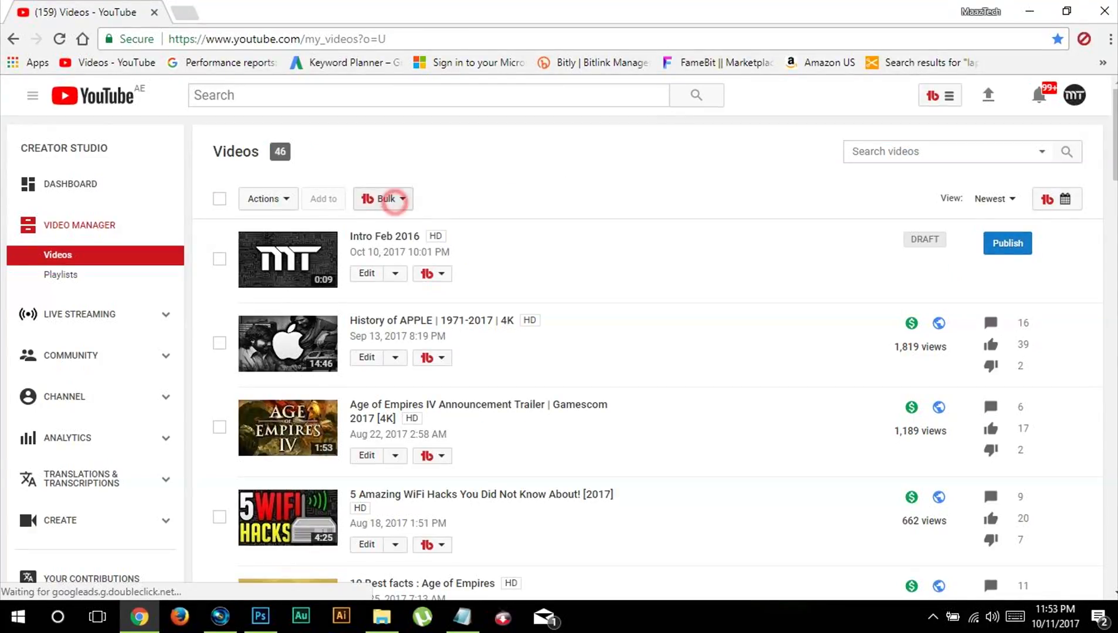
pyautogui.click(385, 199)
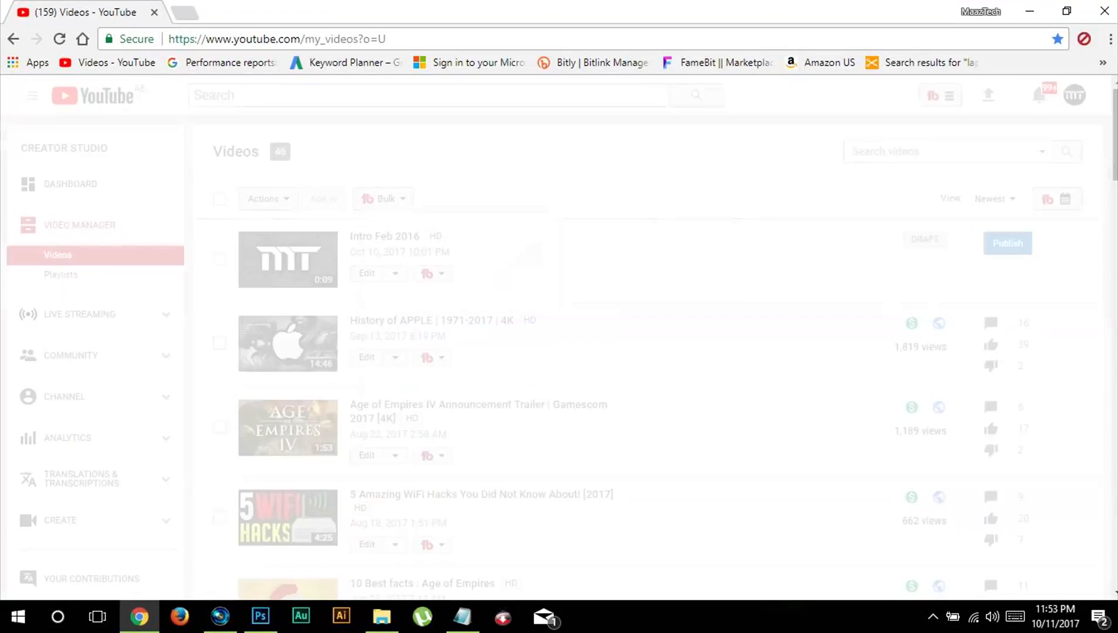
# - In Bulk Find/Replace, swap the old Instagram link for the new one in descriptions only
pyautogui.click(383, 199)
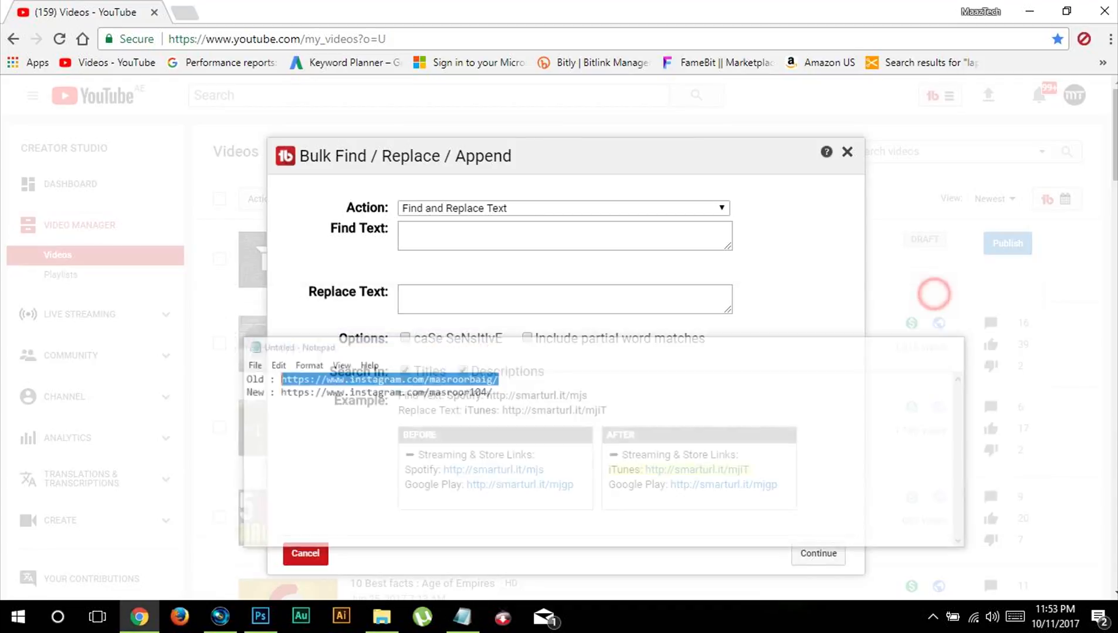
pyautogui.write('https://www.instagram.com/masroorbaig/')
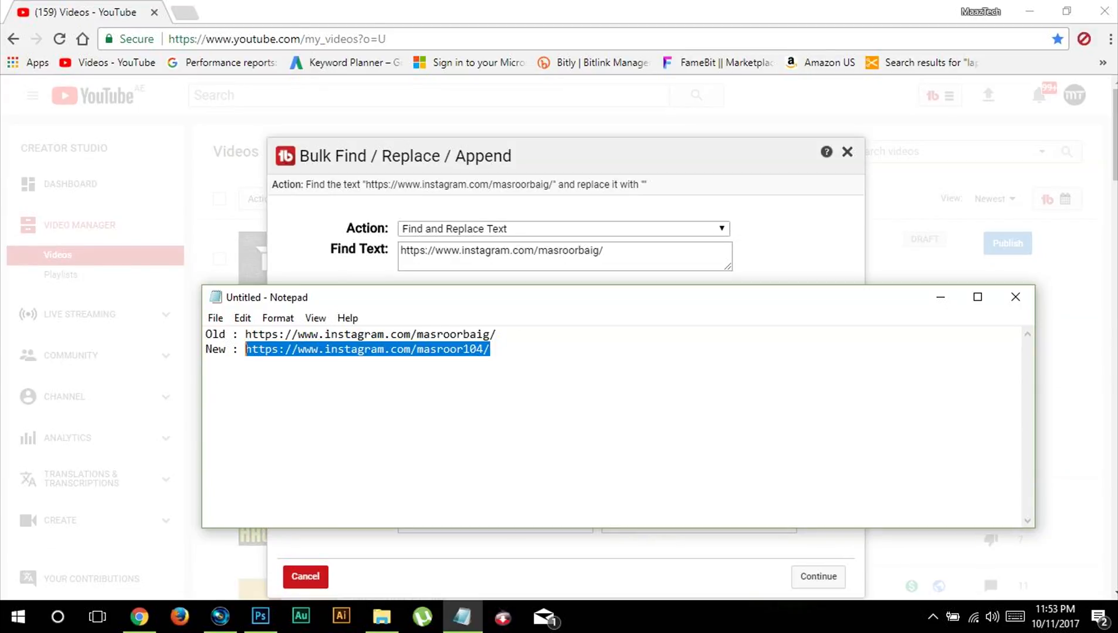
pyautogui.click(565, 322)
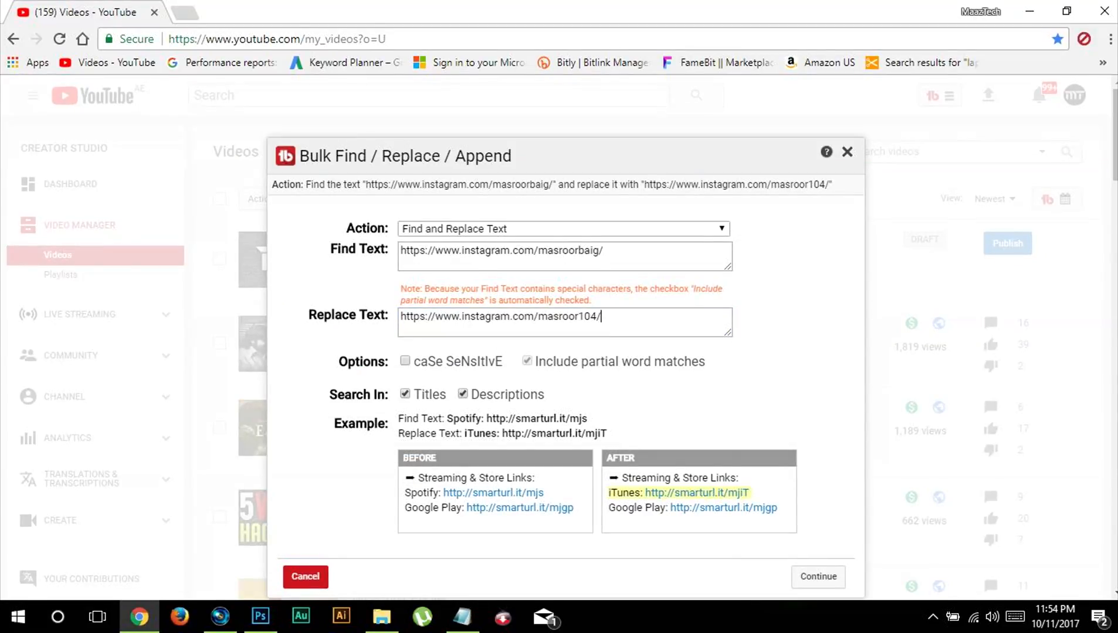
pyautogui.click(404, 394)
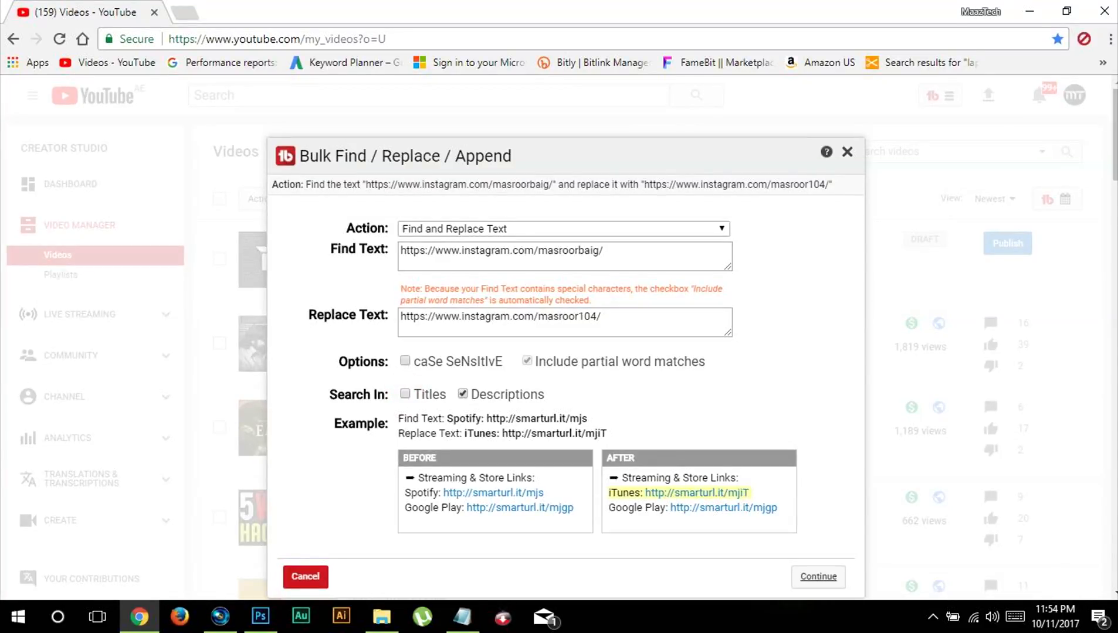
pyautogui.click(818, 577)
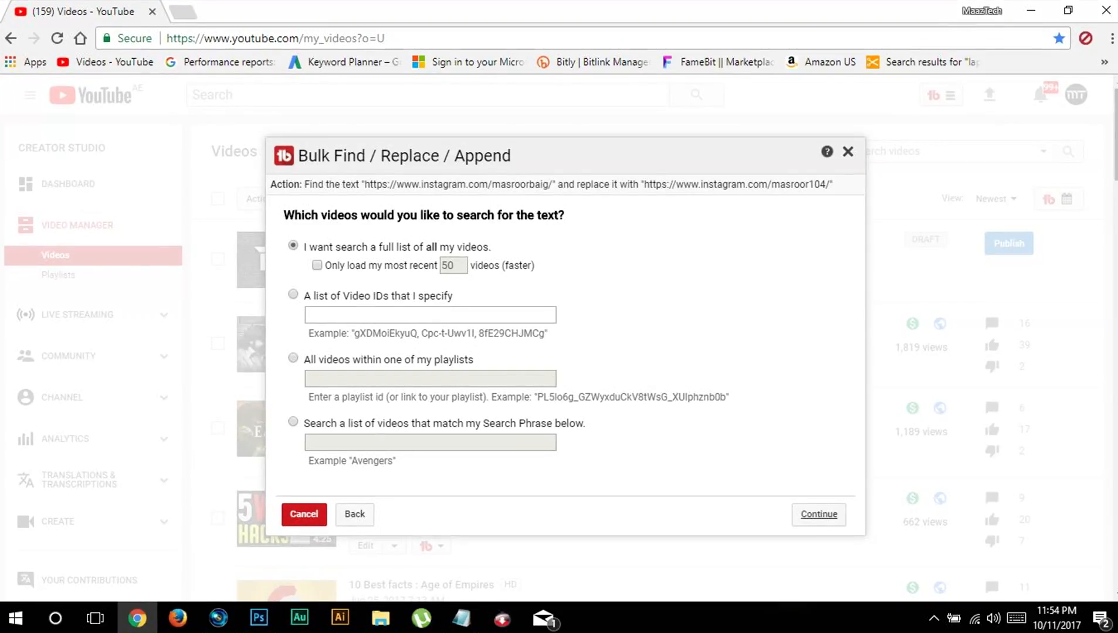
# - Search the full list of videos for the old link and review Found/Not Found results
pyautogui.click(818, 514)
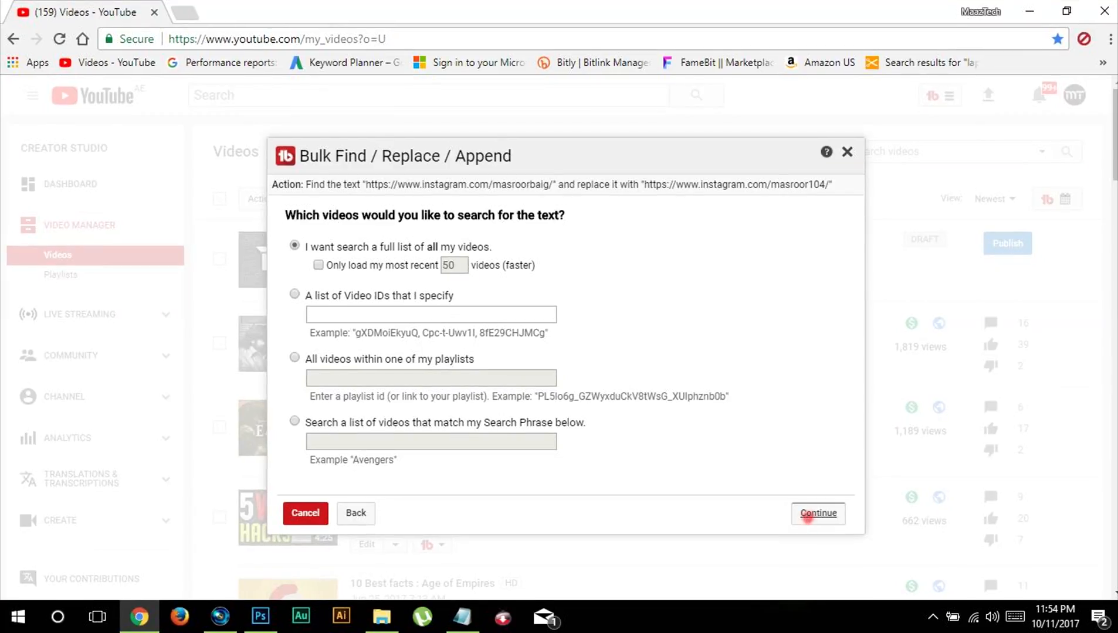
pyautogui.click(818, 514)
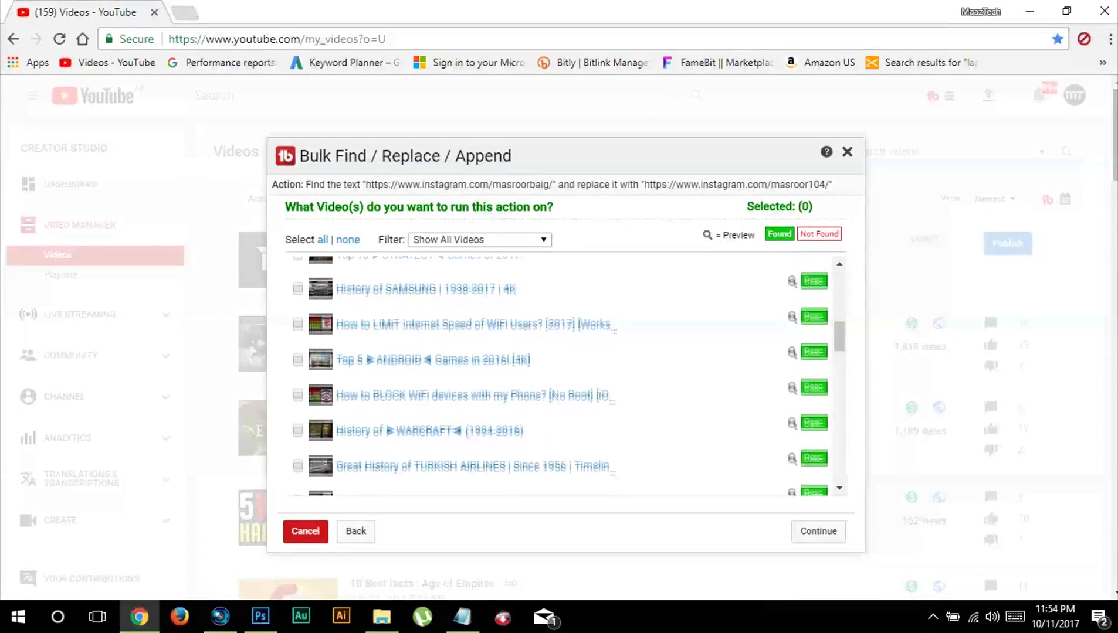
pyautogui.scroll(-3)
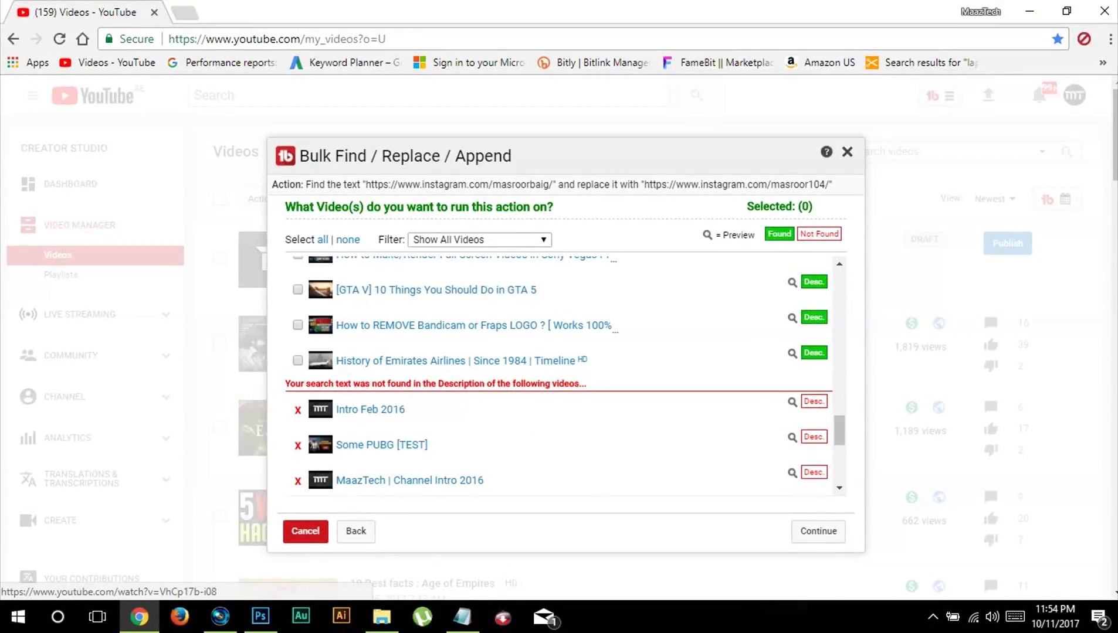
pyautogui.scroll(-3)
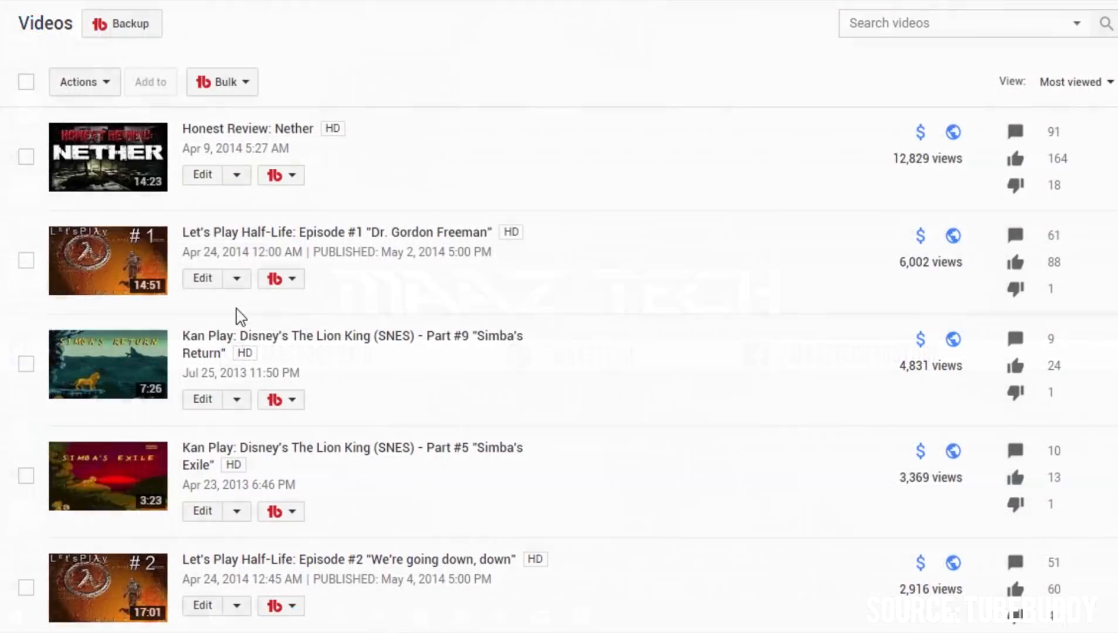
# - Open Suggested Tags for the Half-Life Episode #1 video and scroll the scored suggestions
pyautogui.click(281, 279)
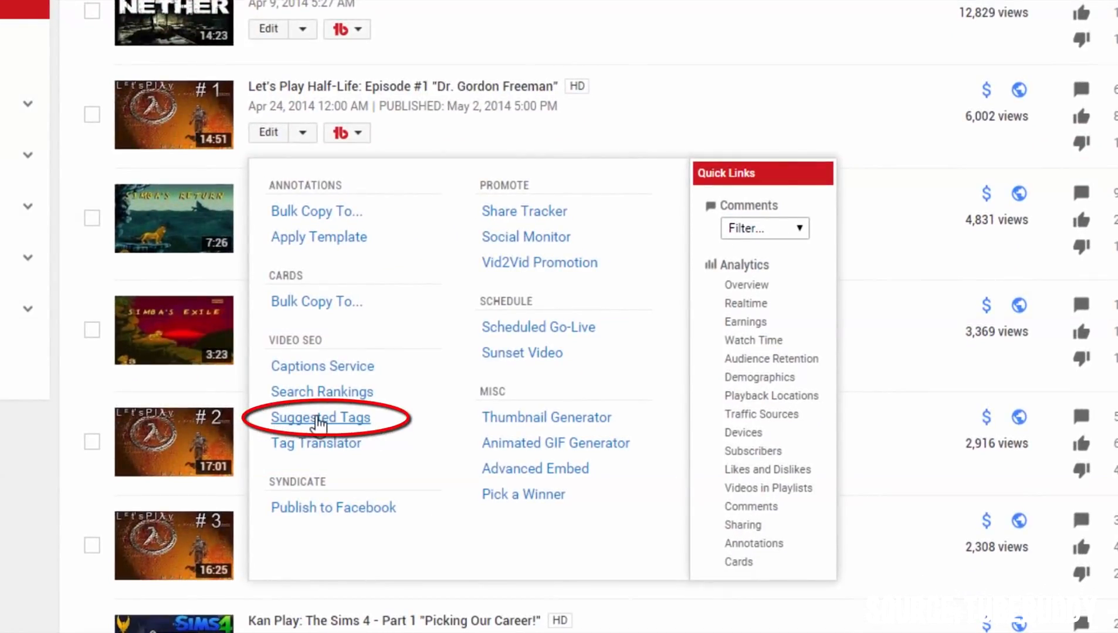
pyautogui.click(320, 417)
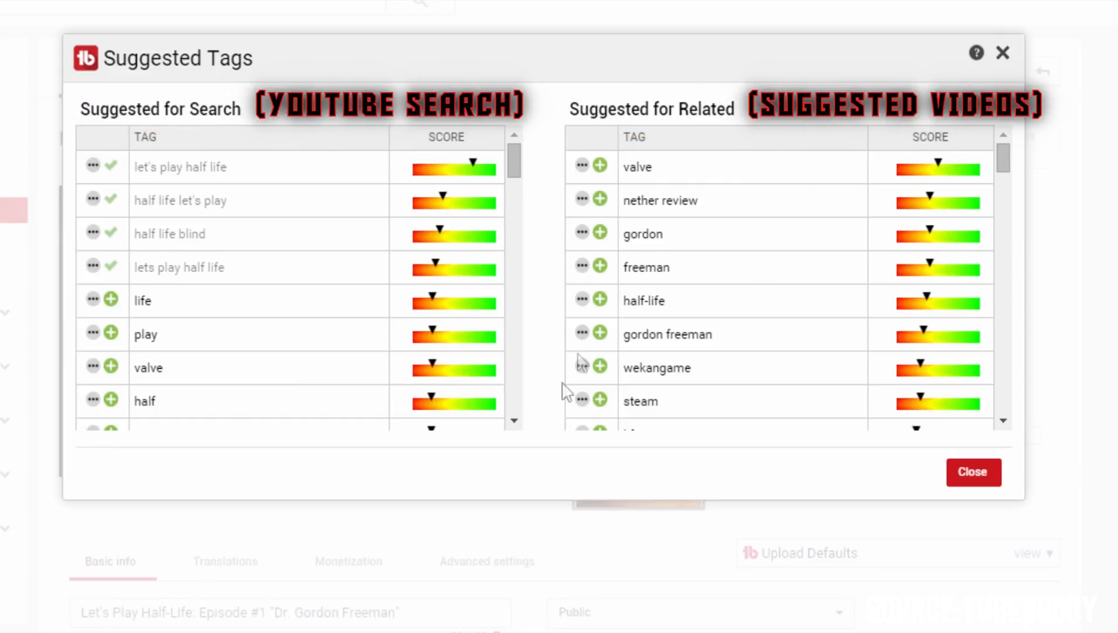
pyautogui.scroll(-3)
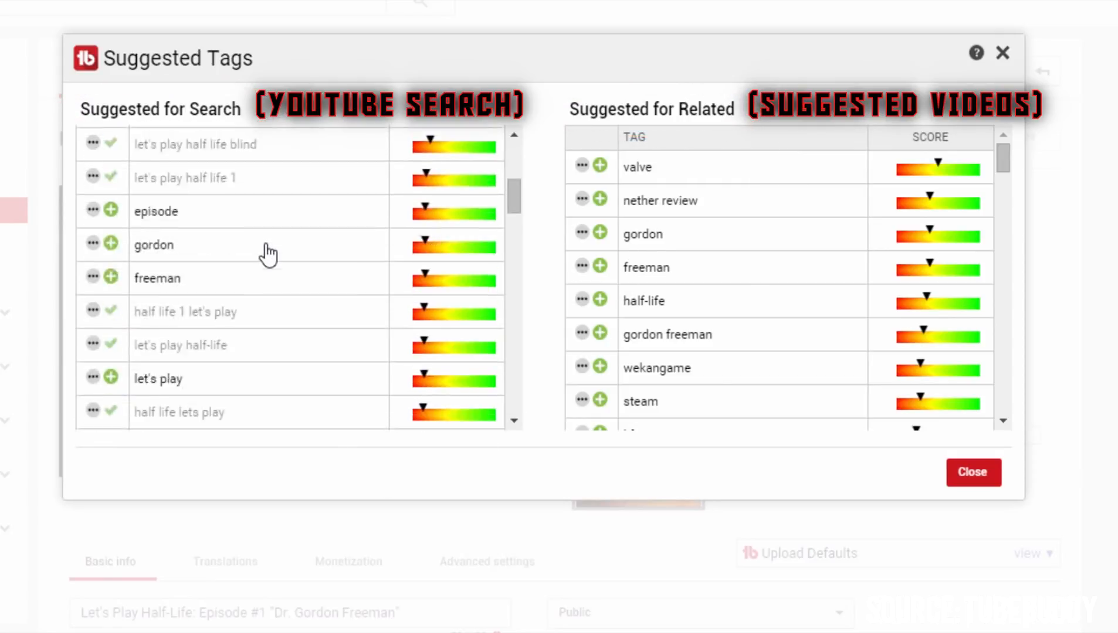
pyautogui.scroll(-3)
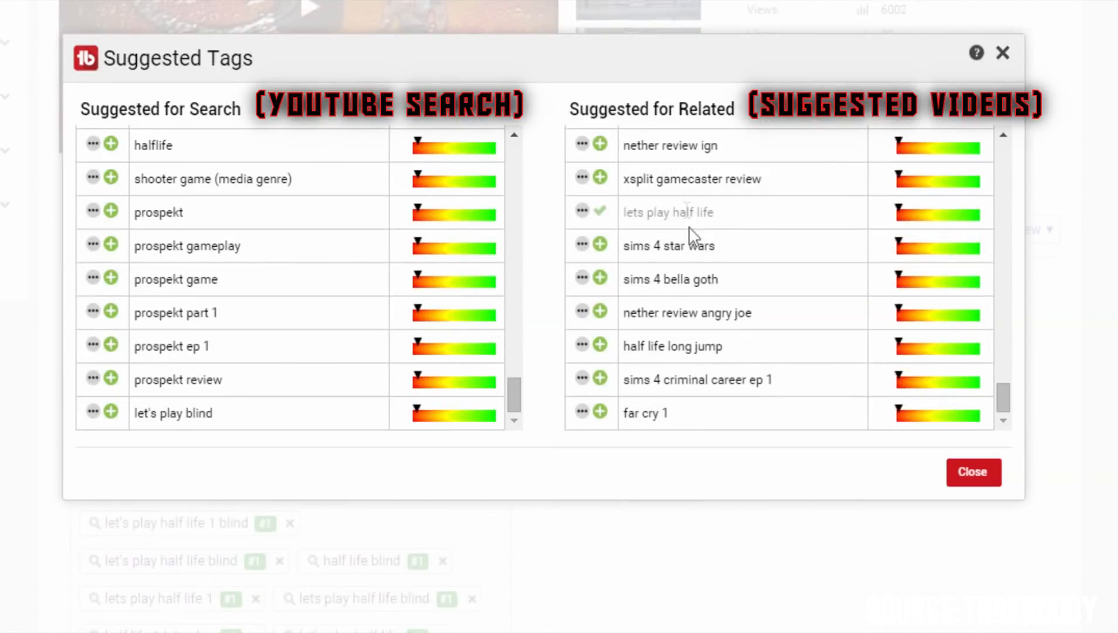
pyautogui.scroll(-3)
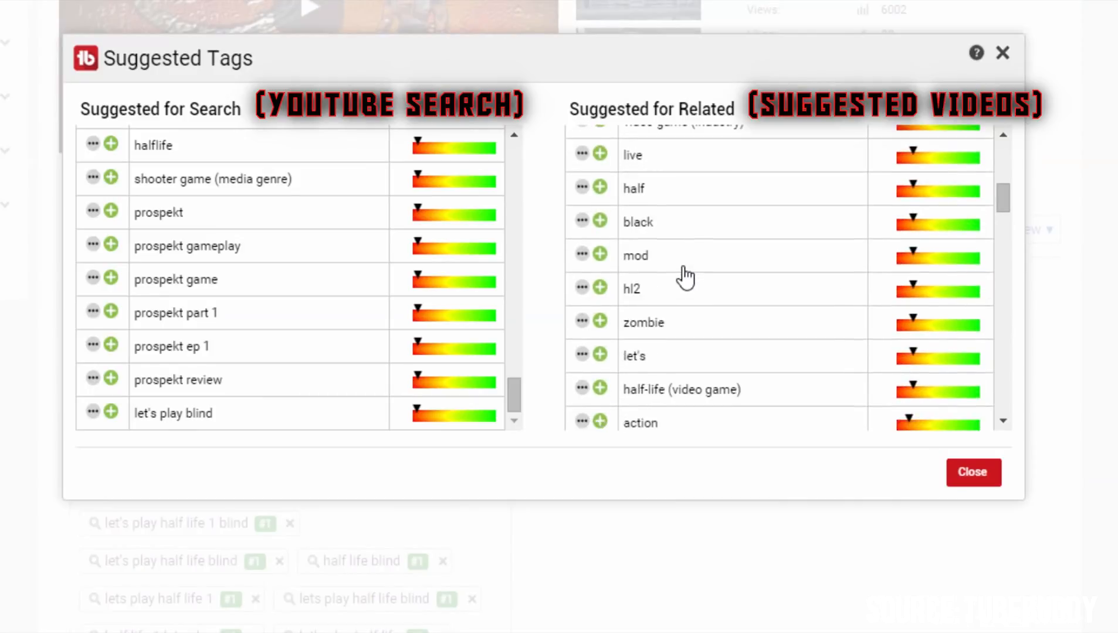